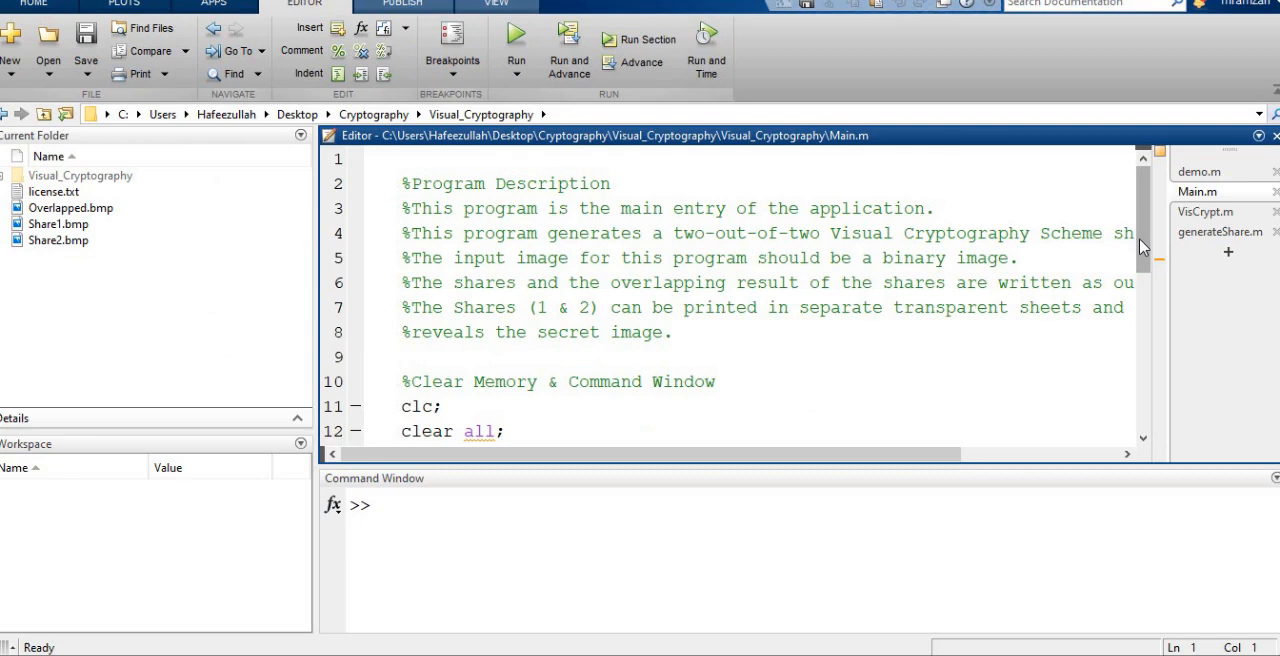
# Scroll further down through the Main.m script.
pyautogui.scroll(-3)
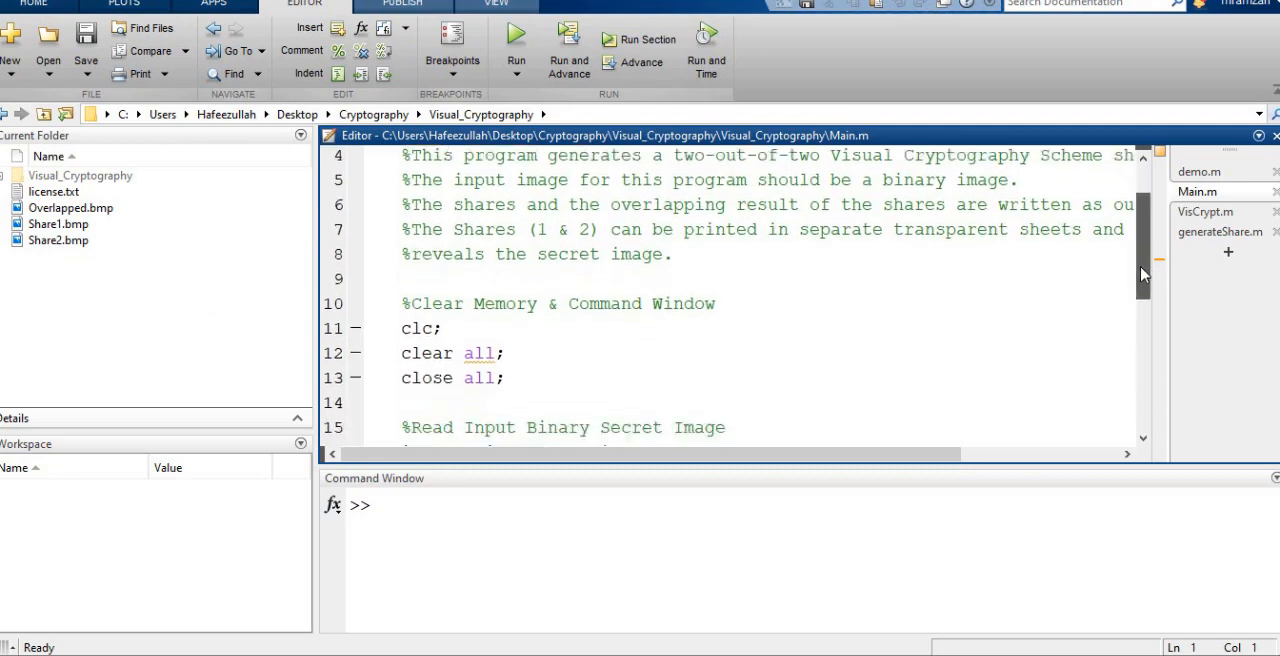
pyautogui.scroll(-3)
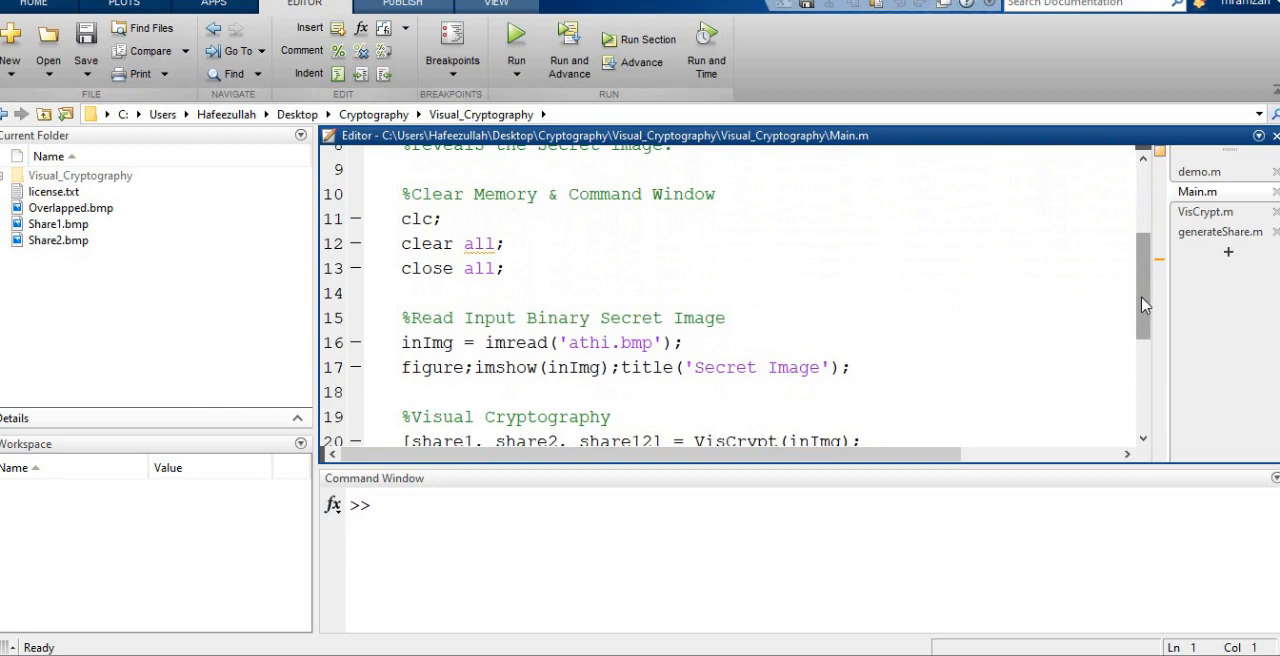
pyautogui.scroll(-3)
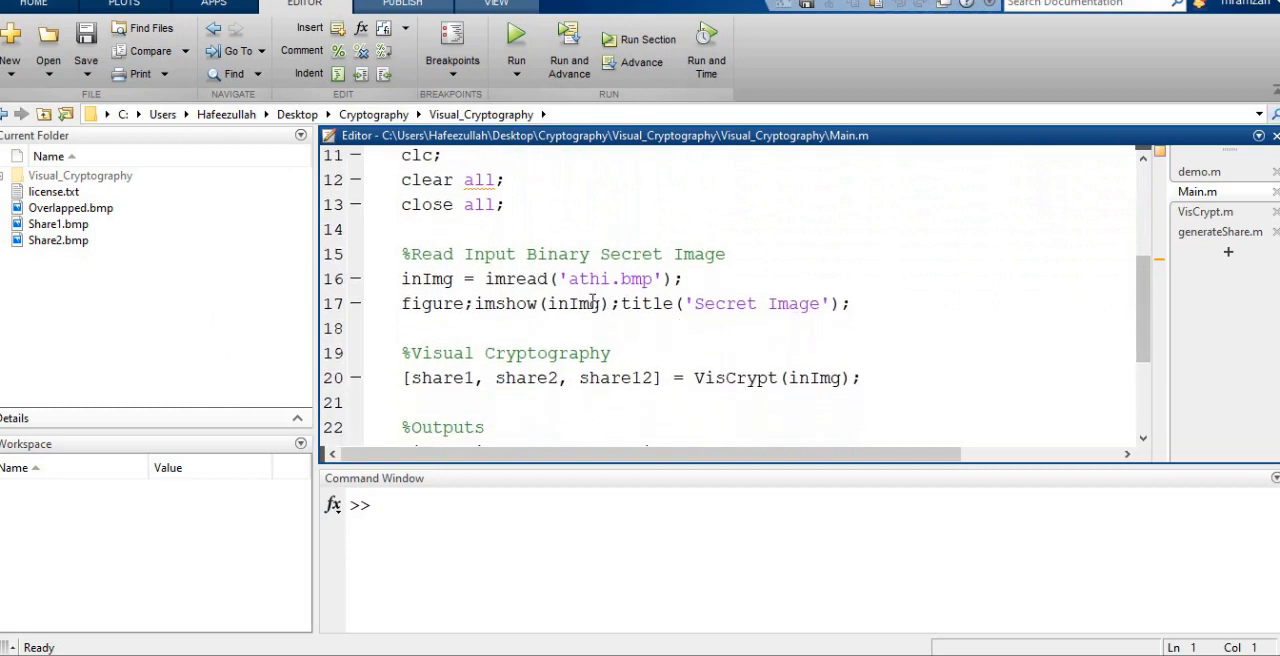
pyautogui.moveTo(435, 279)
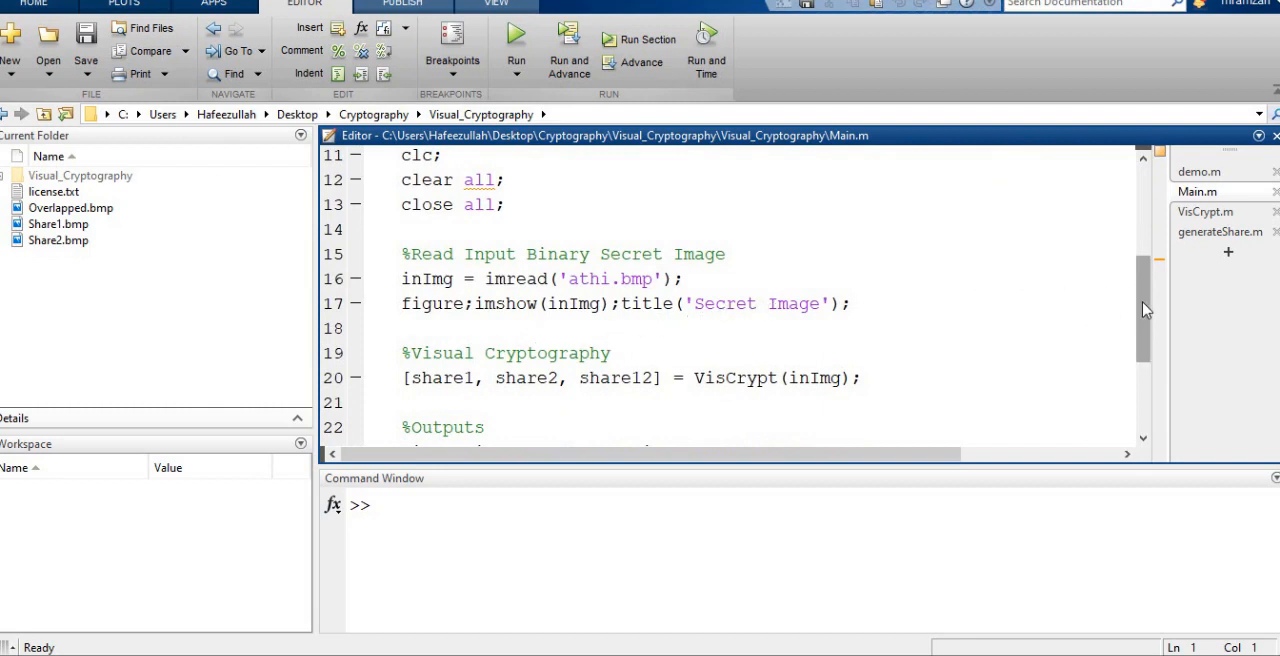
pyautogui.scroll(-3)
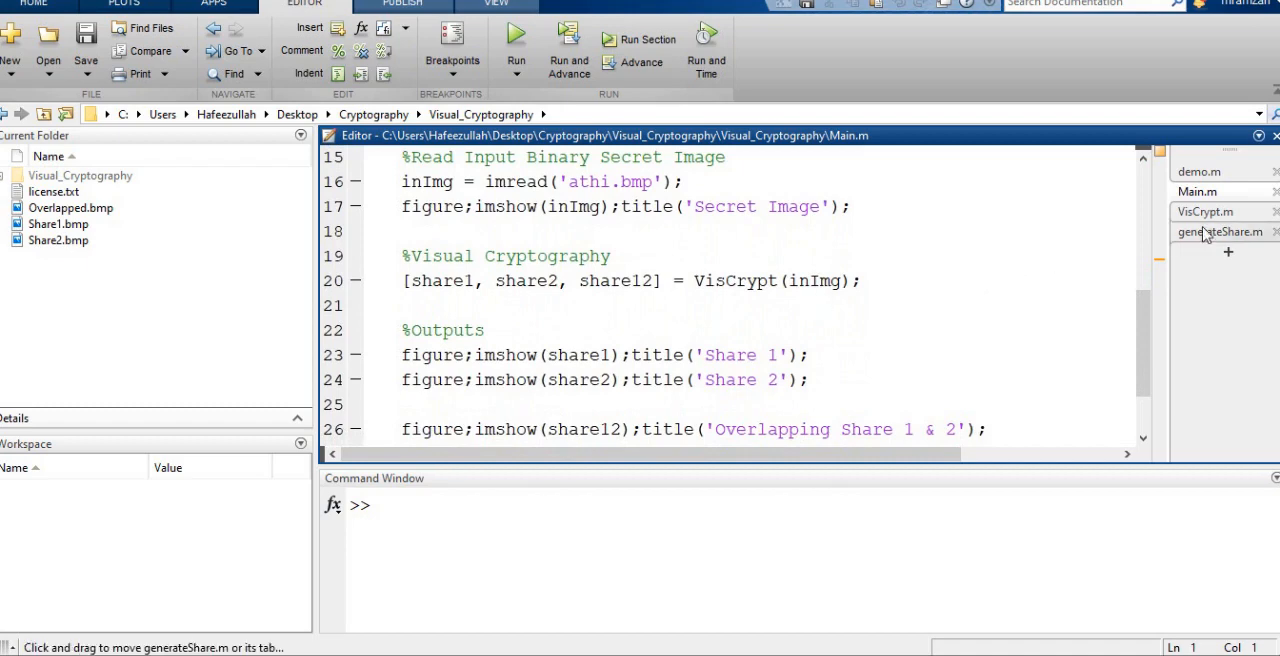
# Open VisCrypt.m and read its header, share initialization and white-pixel share loop.
pyautogui.click(1204, 211)
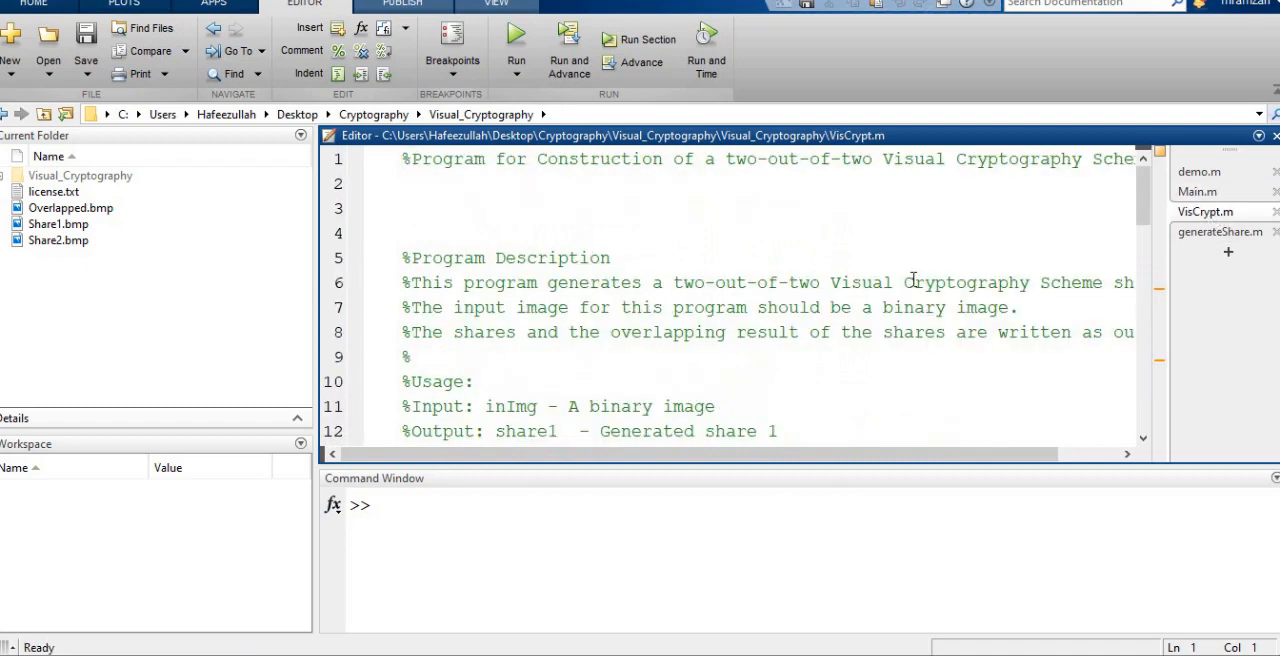
pyautogui.scroll(-3)
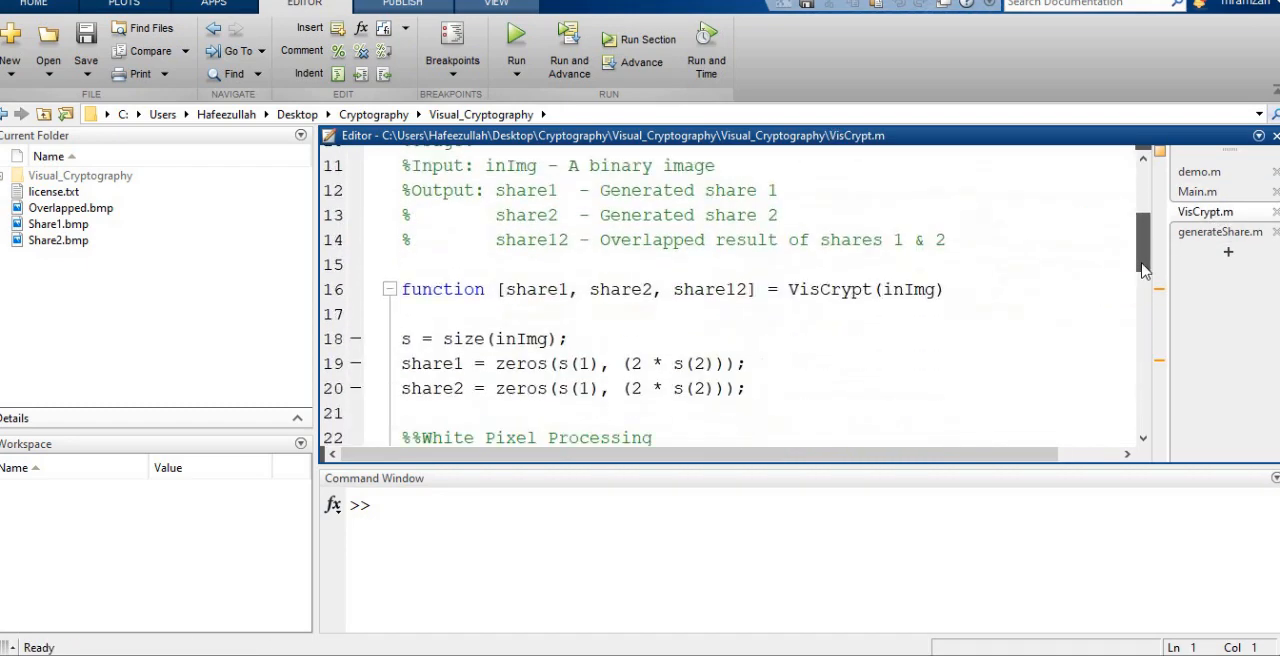
pyautogui.scroll(-3)
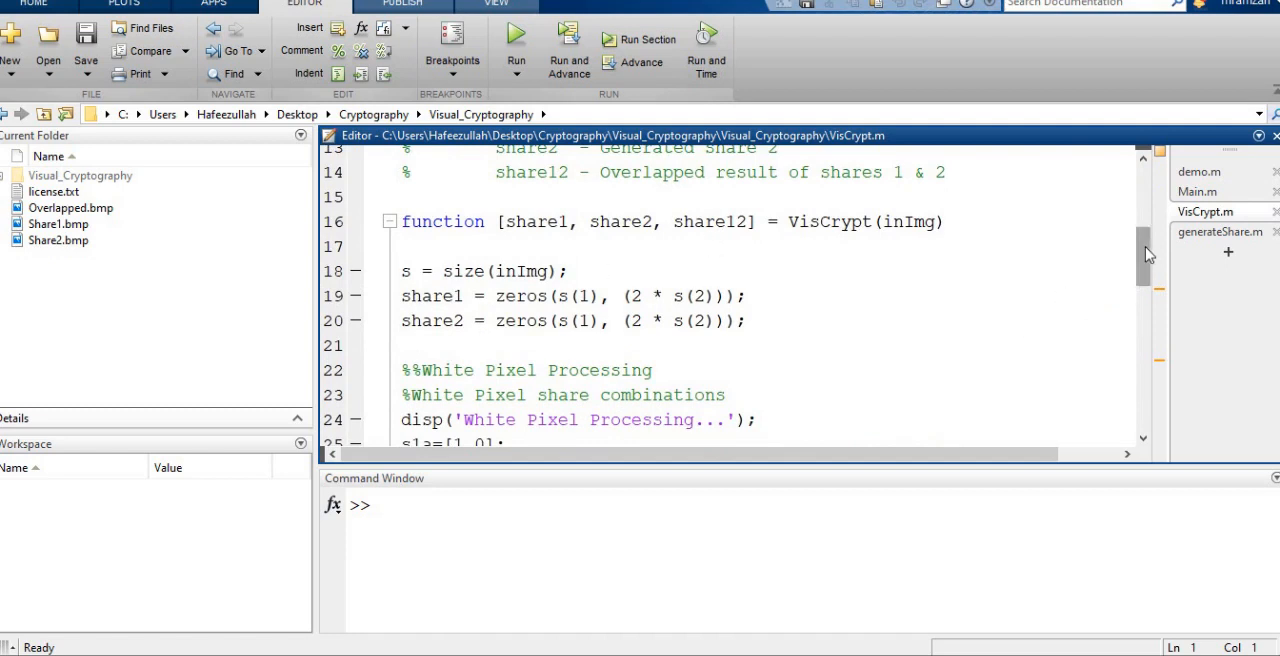
pyautogui.scroll(-3)
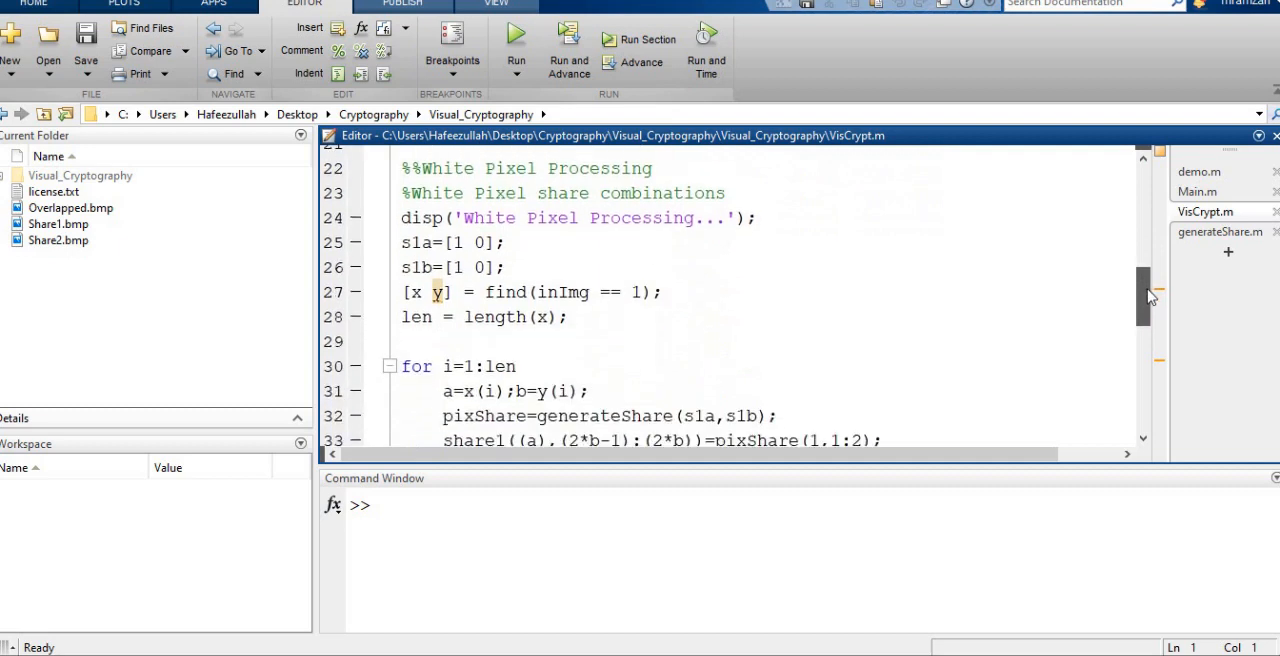
pyautogui.scroll(-3)
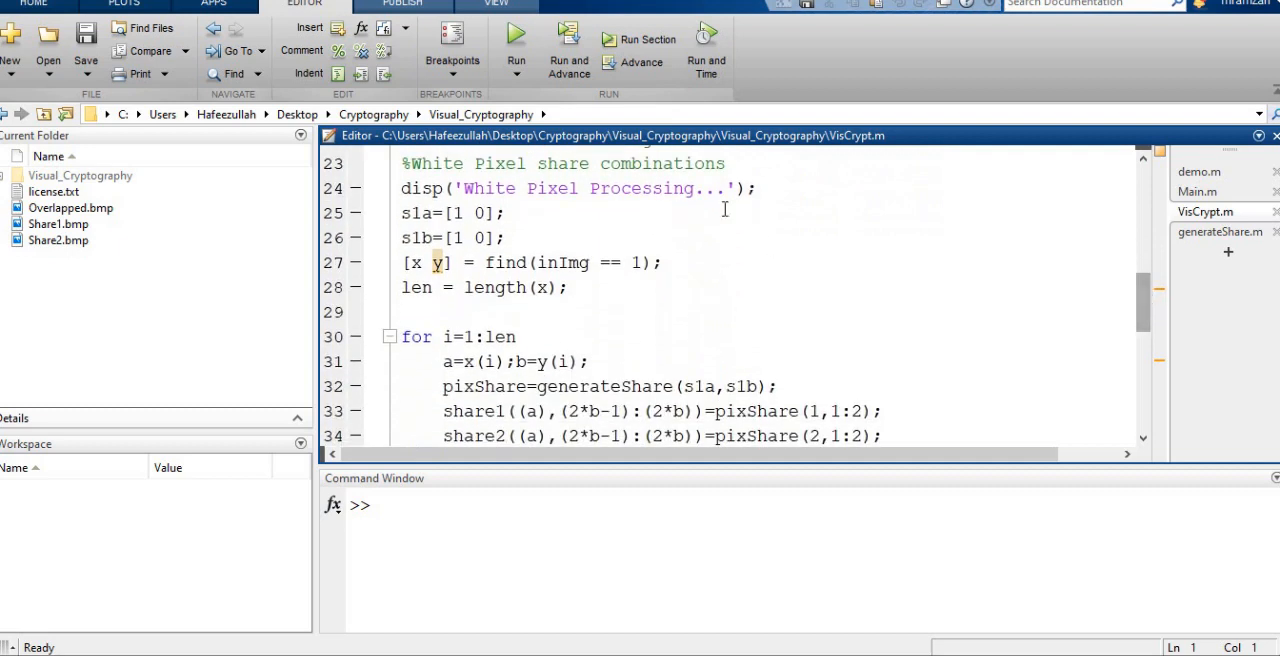
pyautogui.moveTo(658, 207)
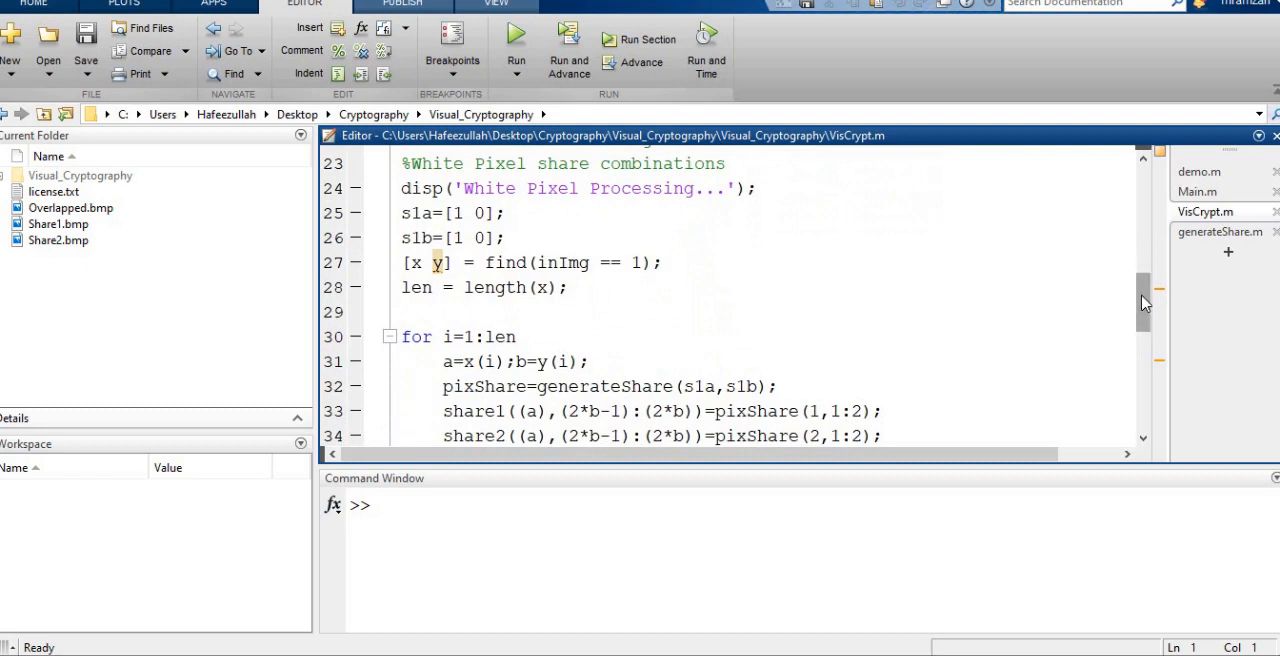
pyautogui.scroll(-3)
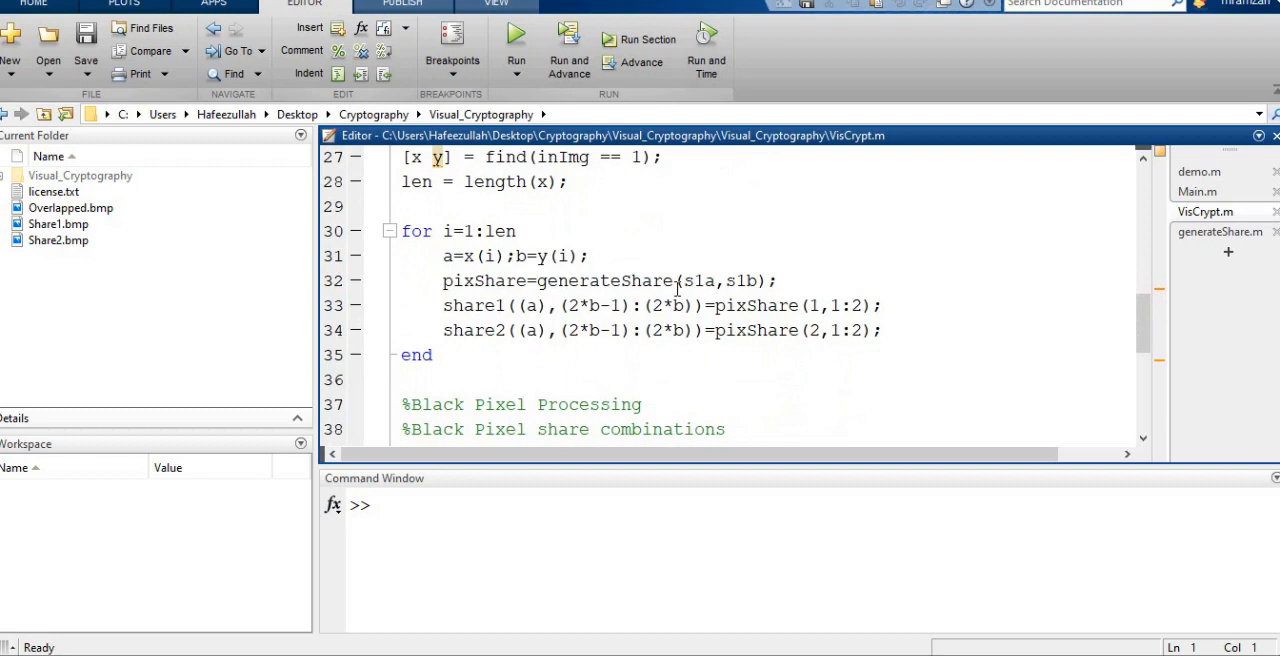
pyautogui.moveTo(1143, 330)
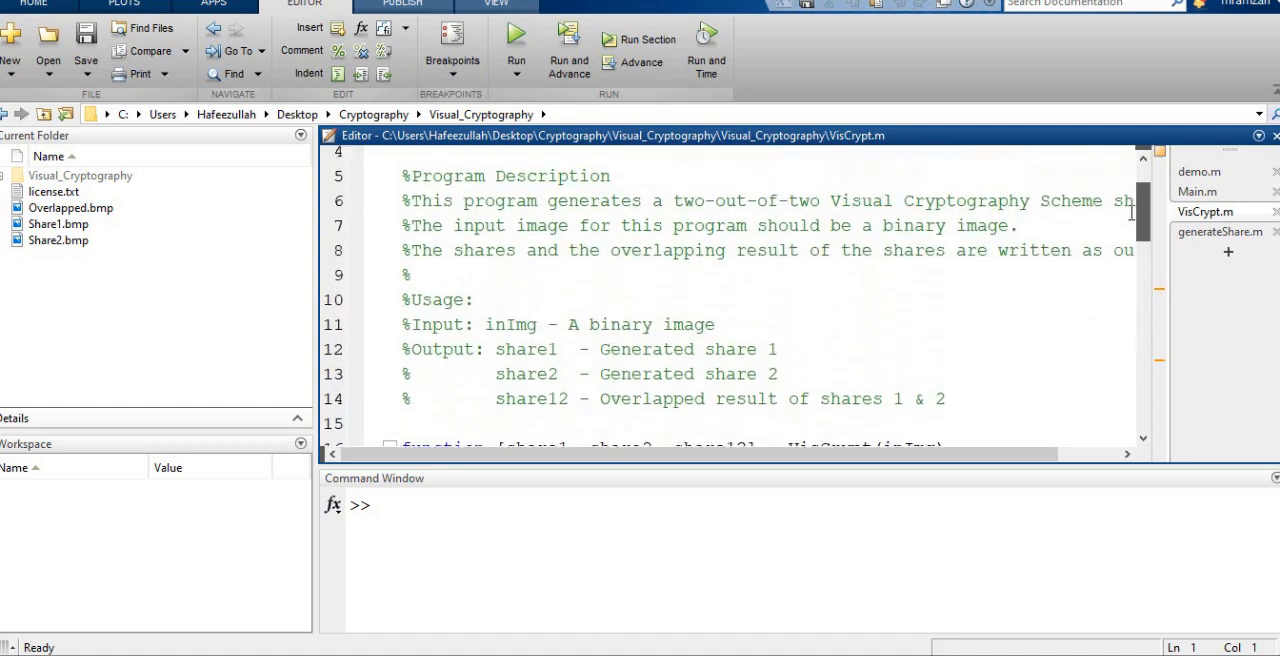
pyautogui.scroll(-3)
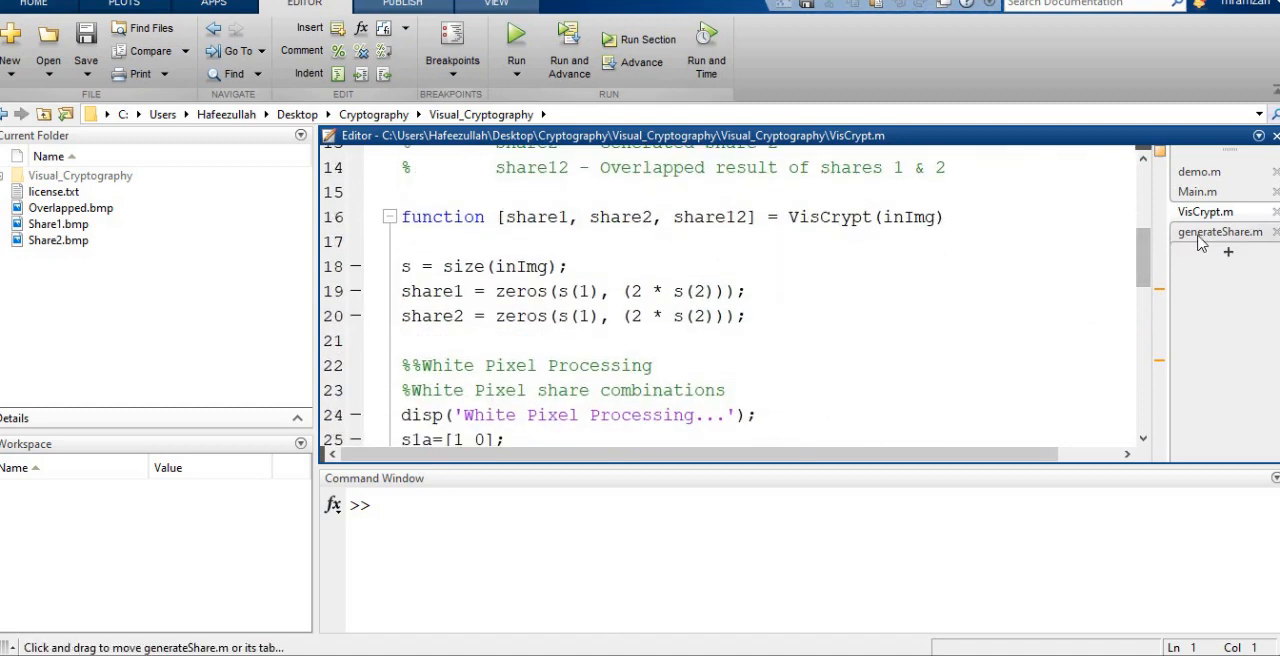
pyautogui.click(1220, 231)
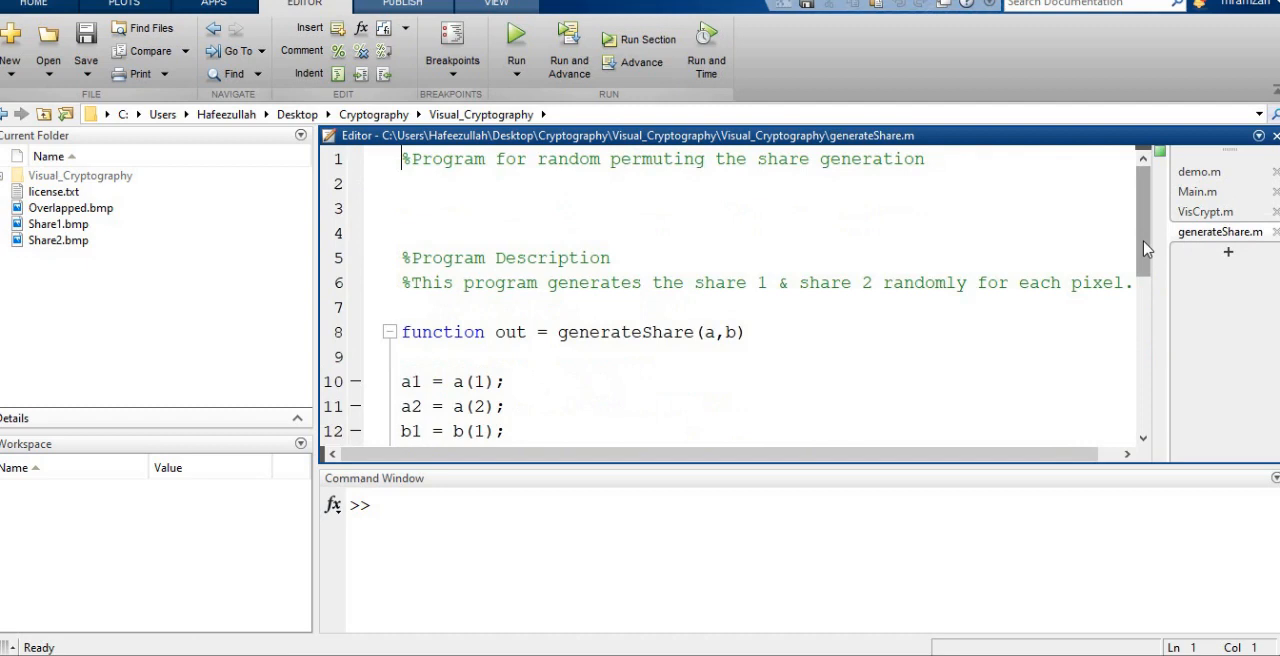
pyautogui.scroll(-3)
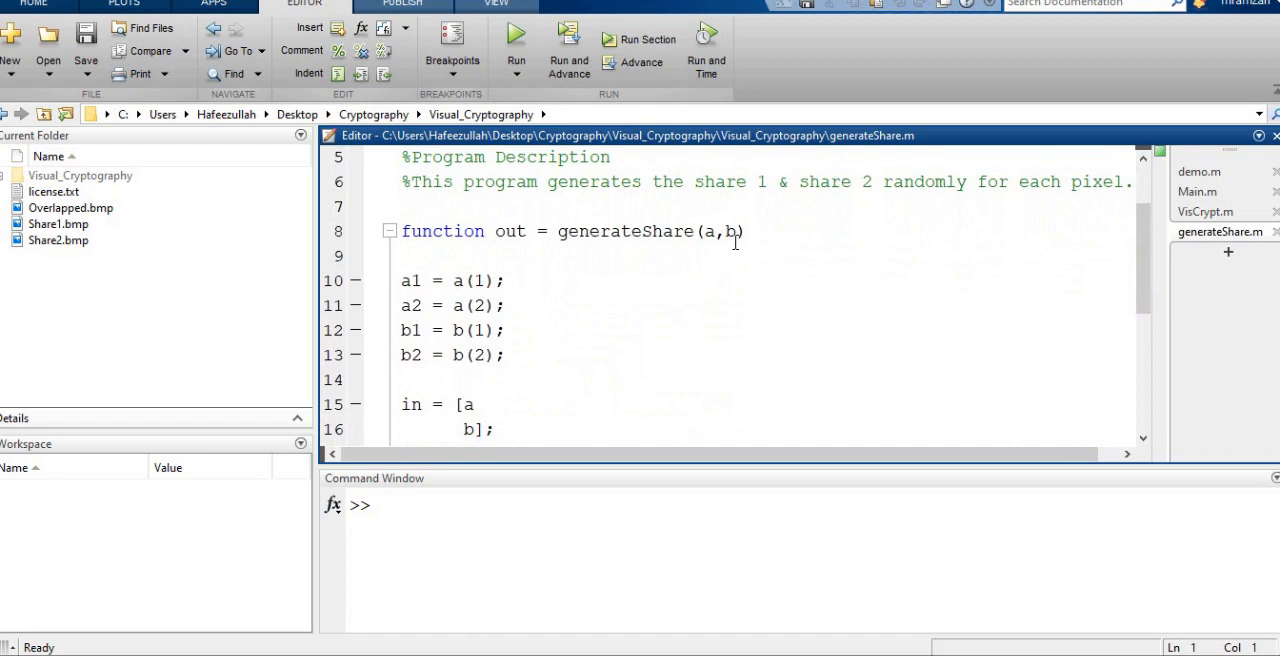
pyautogui.moveTo(517, 296)
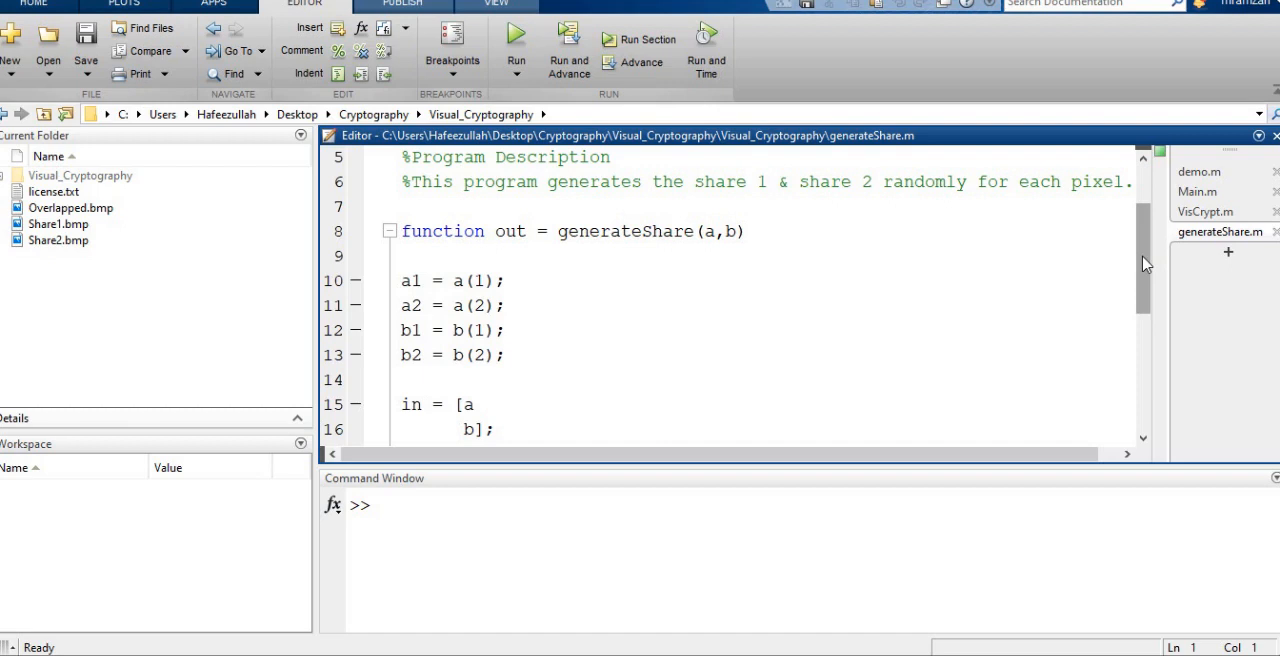
pyautogui.scroll(-3)
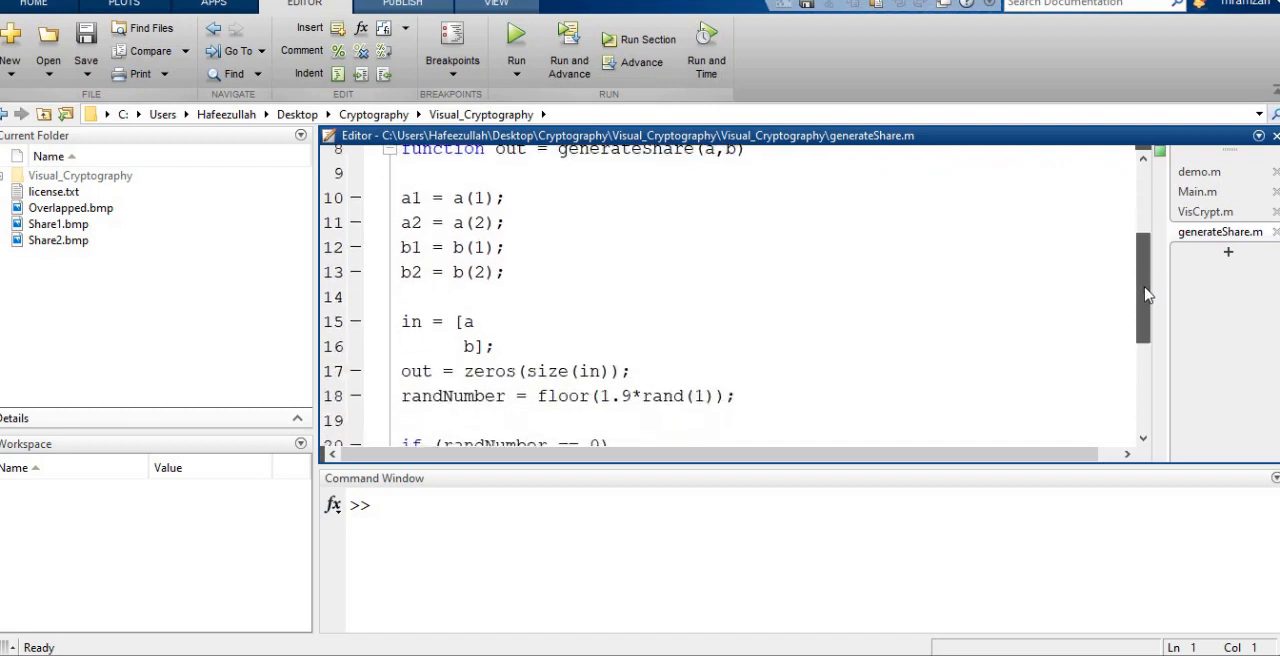
pyautogui.scroll(-3)
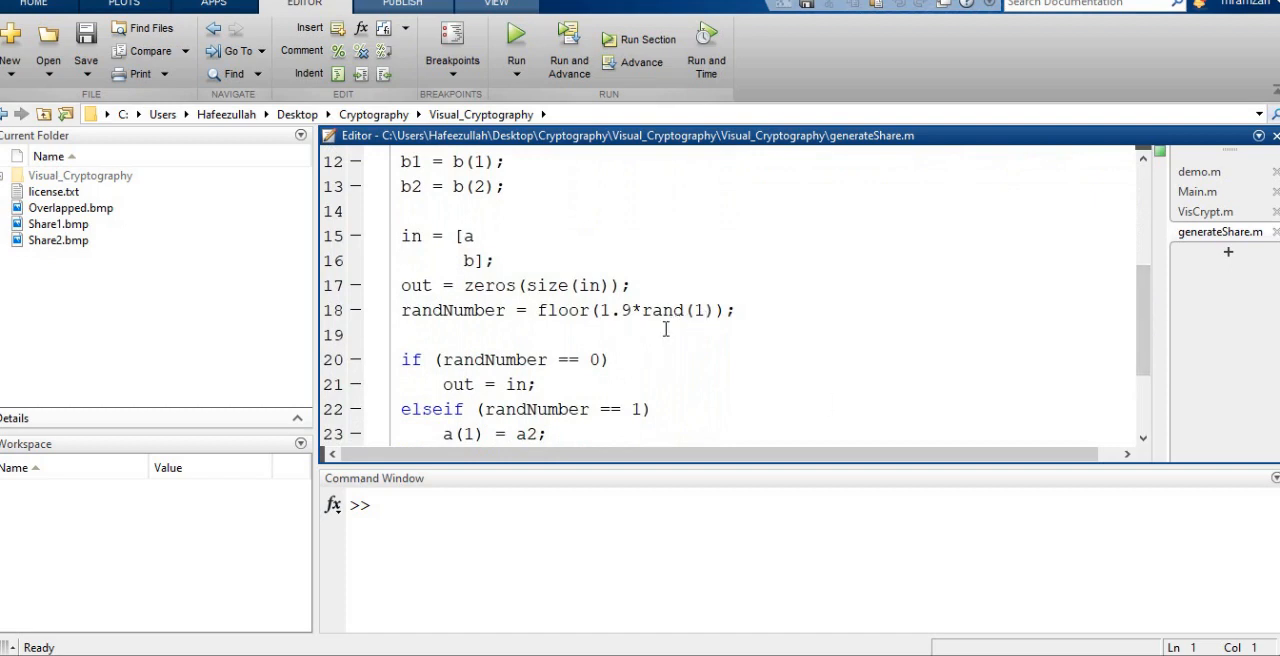
pyautogui.moveTo(865, 335)
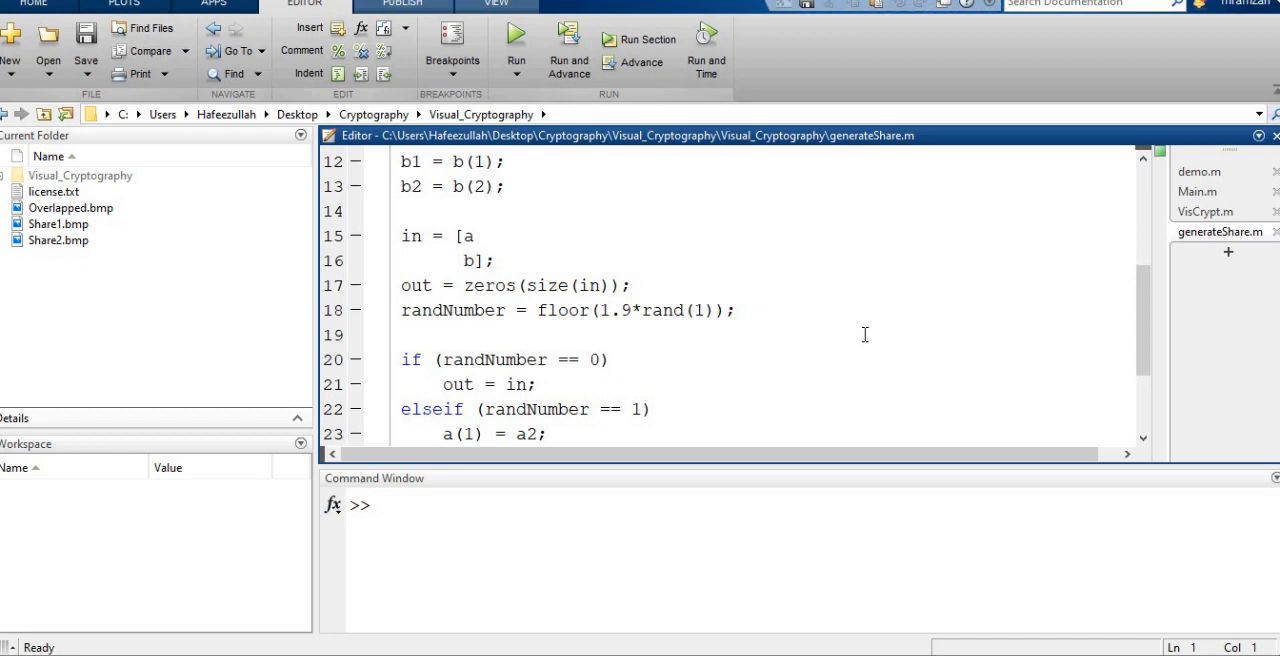
pyautogui.moveTo(1145, 330)
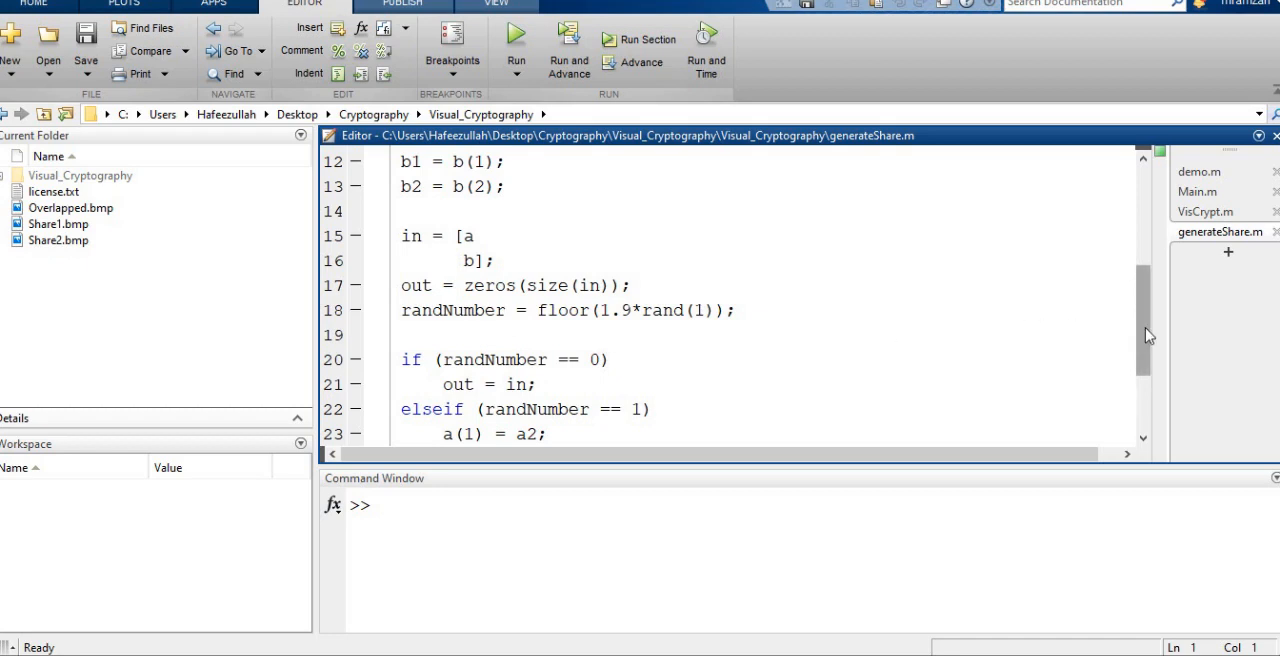
pyautogui.scroll(-3)
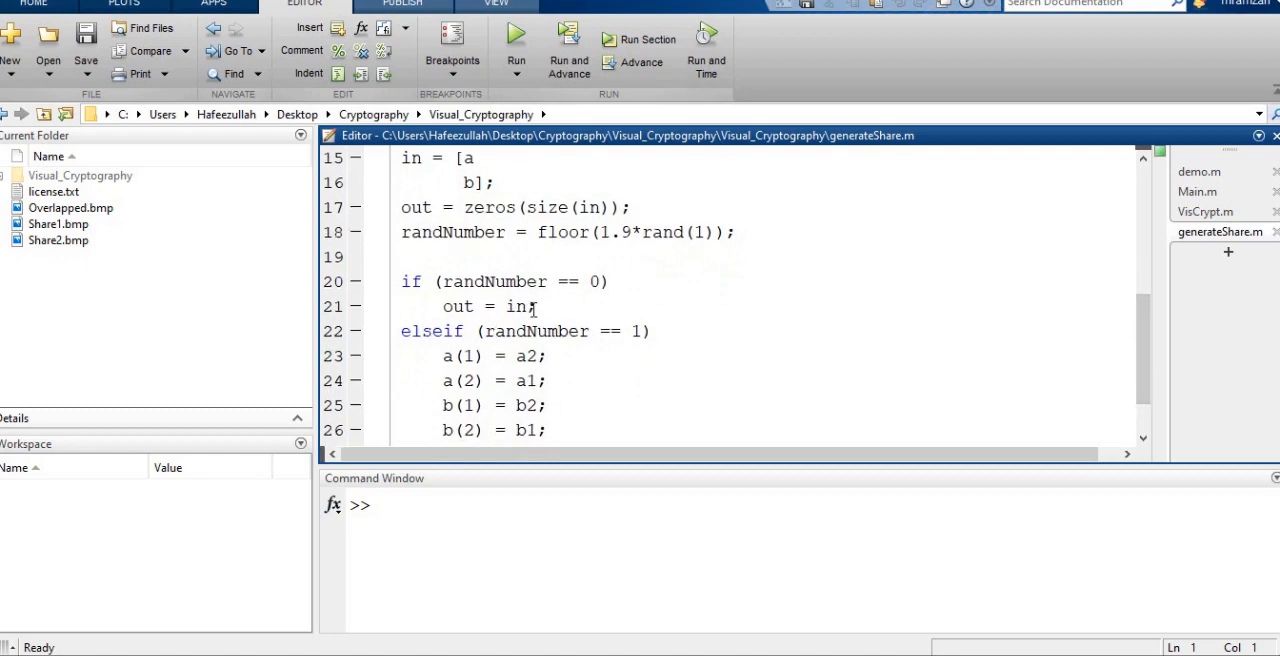
pyautogui.moveTo(1060, 310)
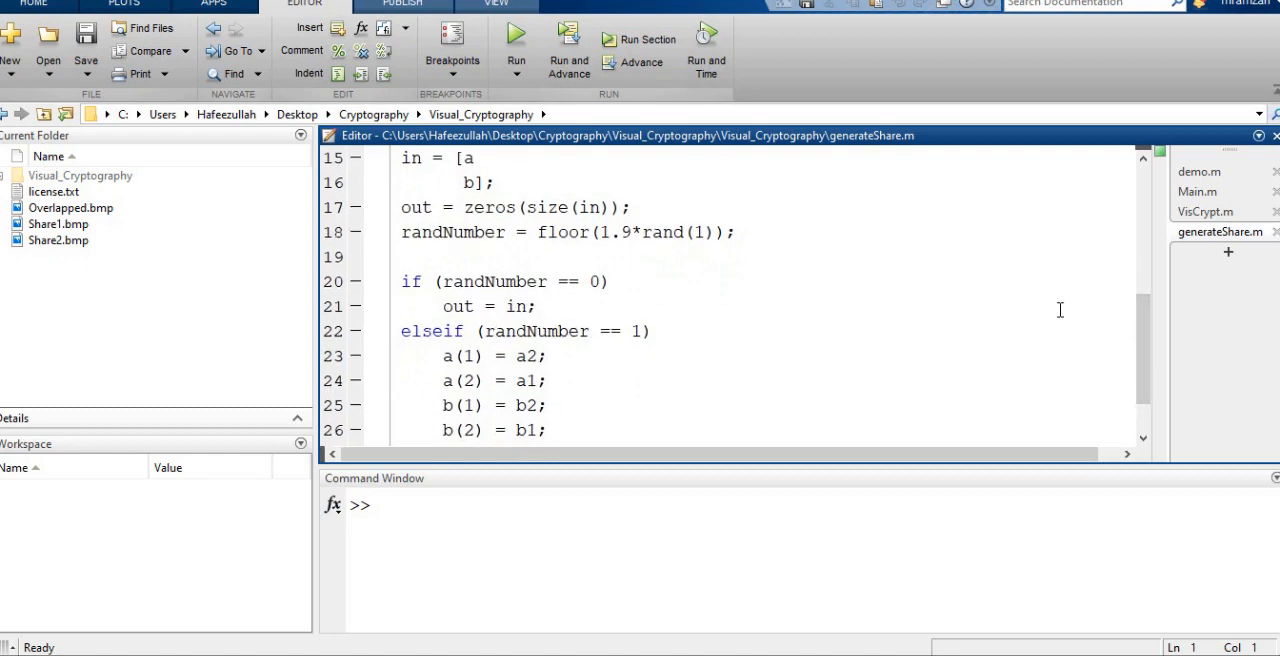
pyautogui.scroll(-3)
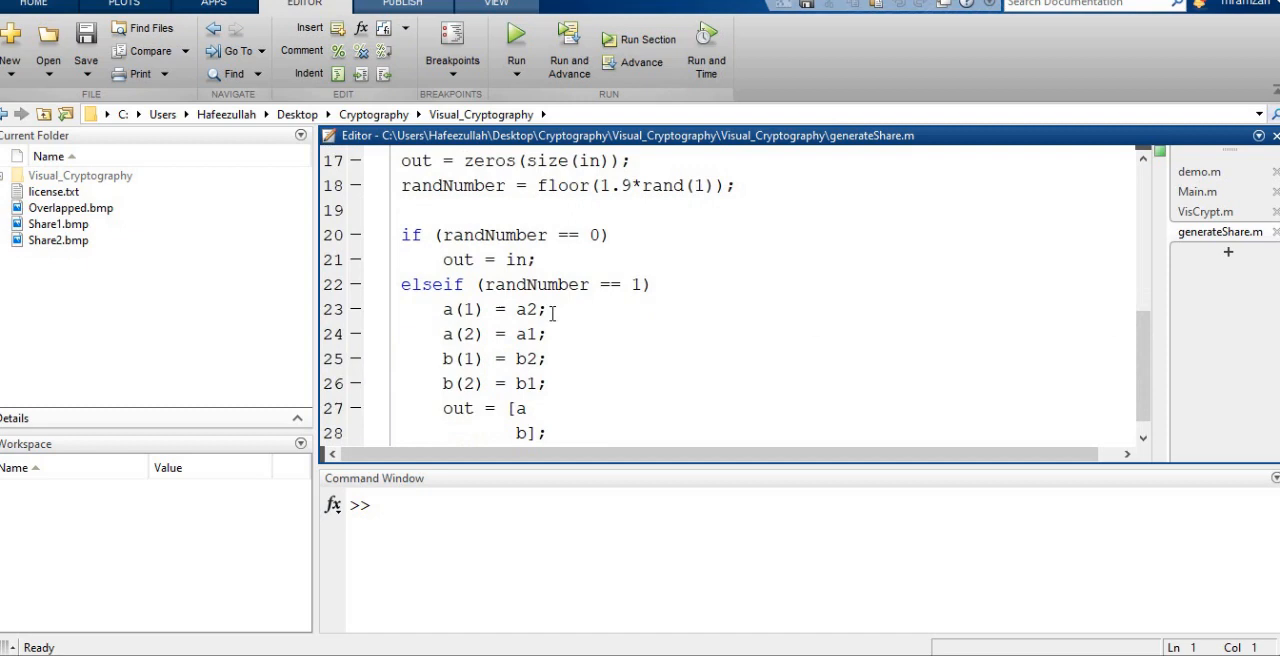
pyautogui.moveTo(449, 297)
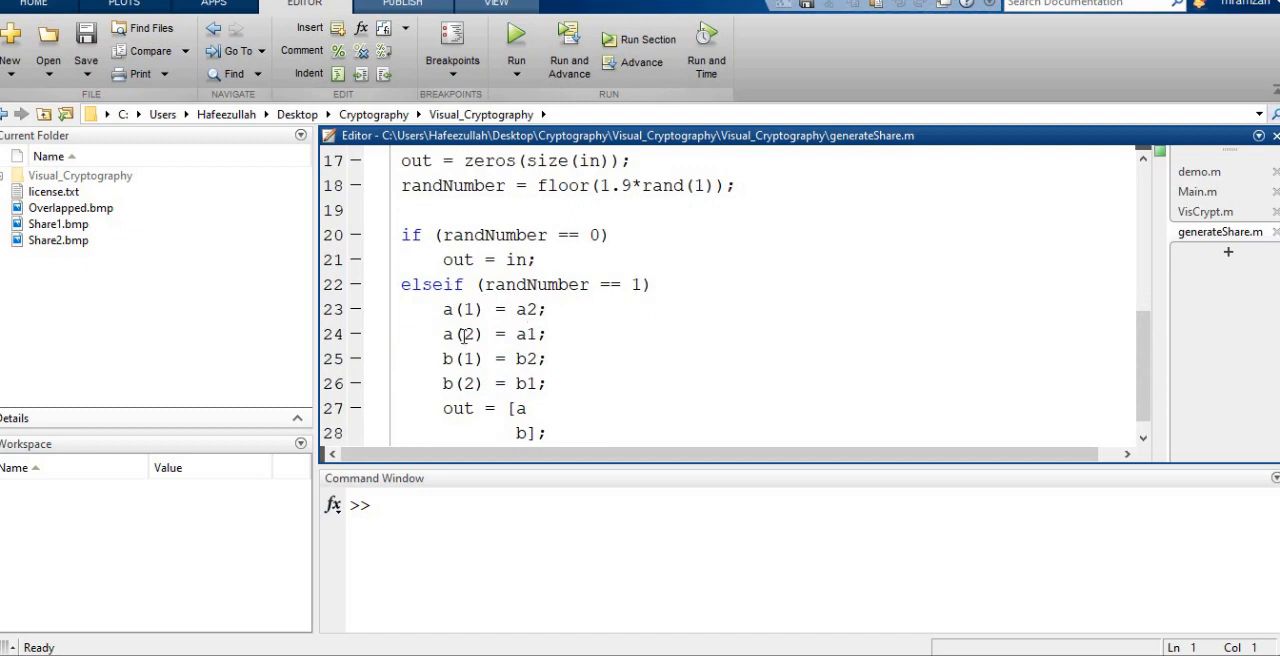
pyautogui.moveTo(818, 361)
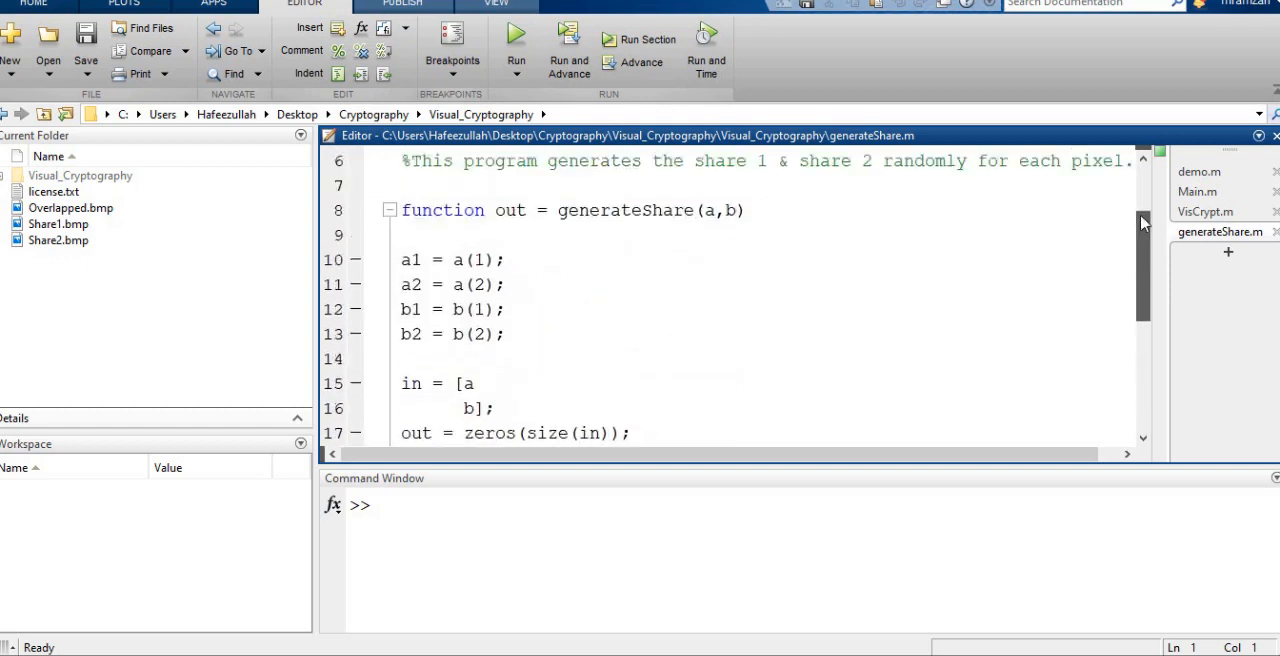
# Return to Main.m and review its VisCrypt call, share display and imwrite saving lines.
pyautogui.click(1197, 191)
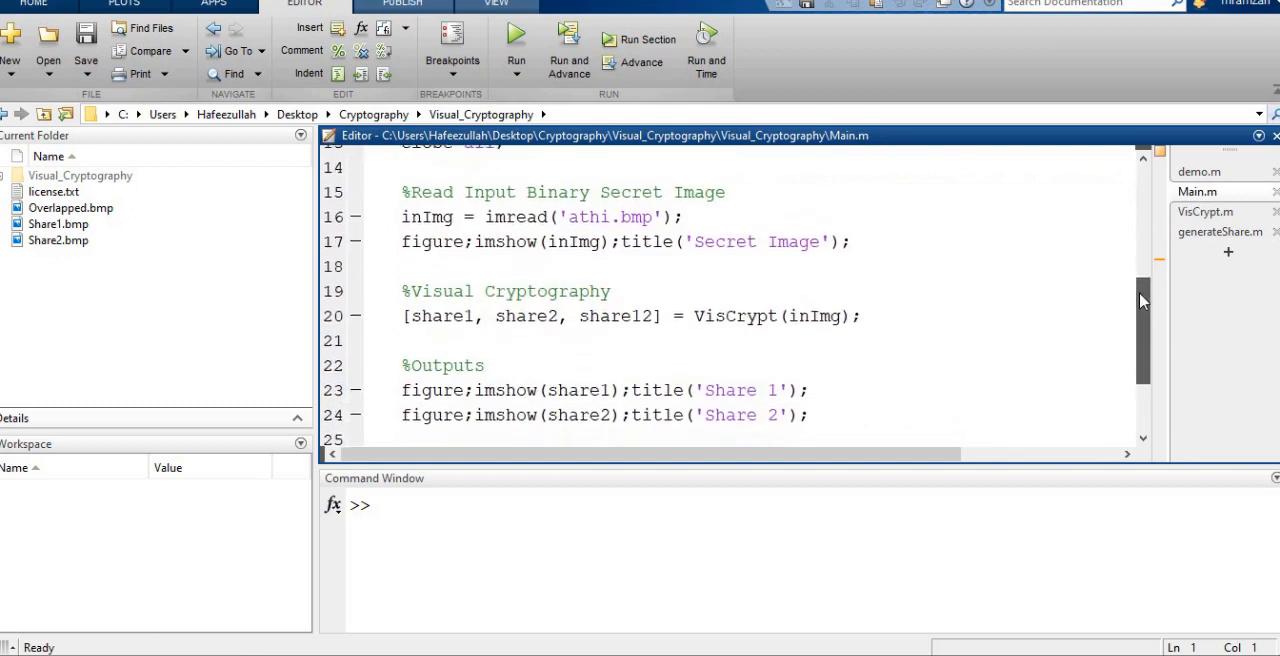
pyautogui.scroll(-3)
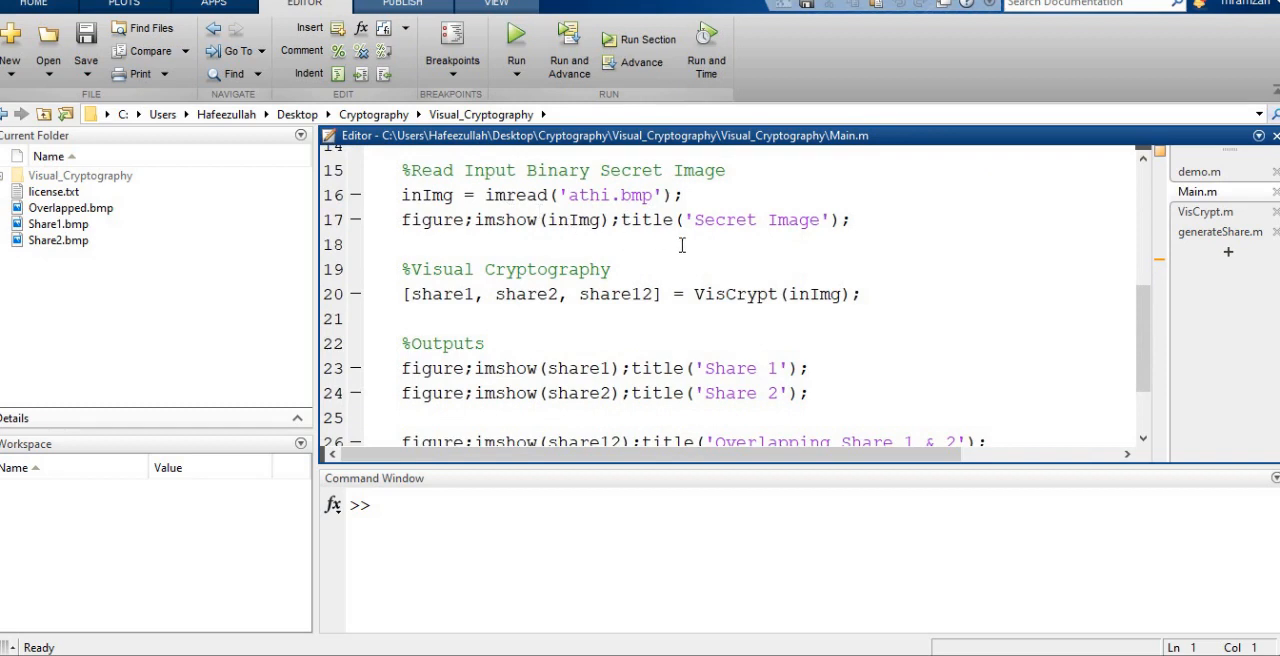
pyautogui.moveTo(660, 217)
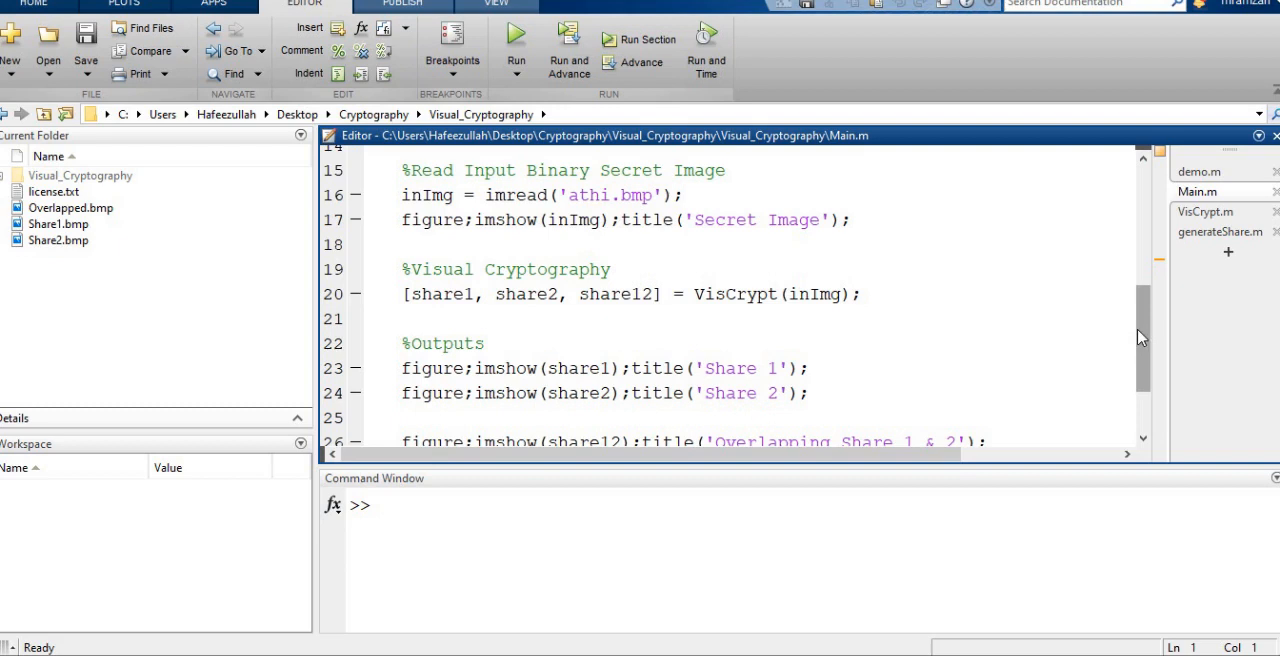
pyautogui.scroll(-3)
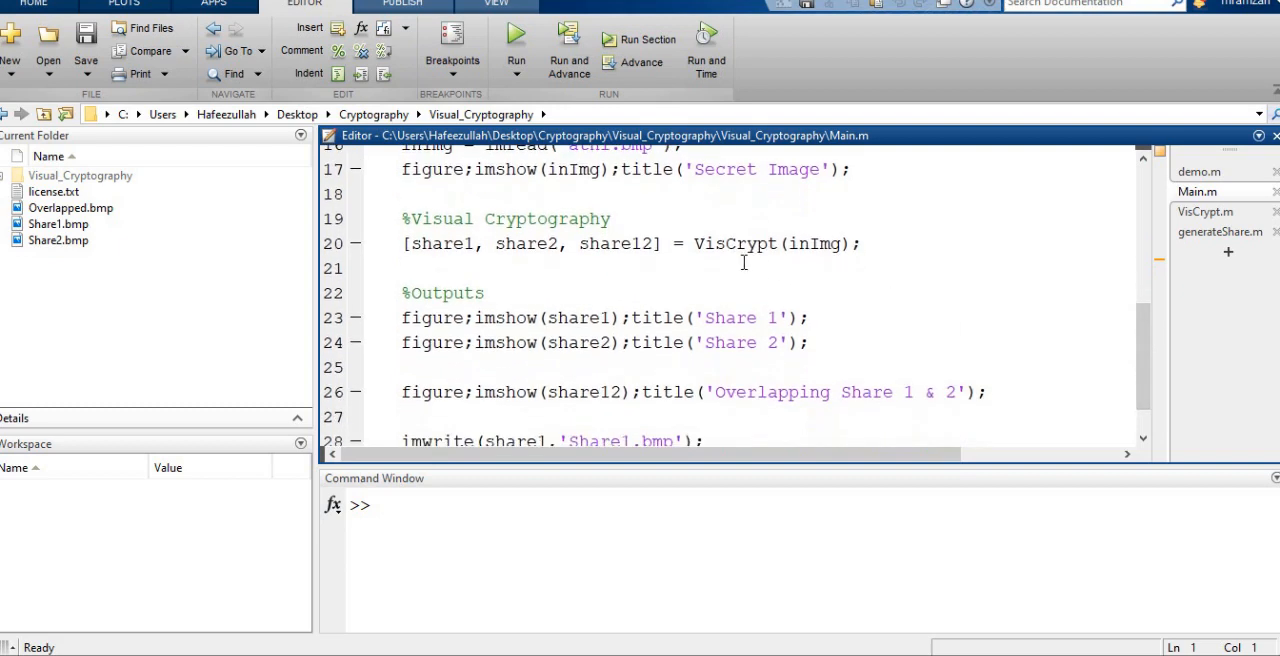
pyautogui.moveTo(786, 266)
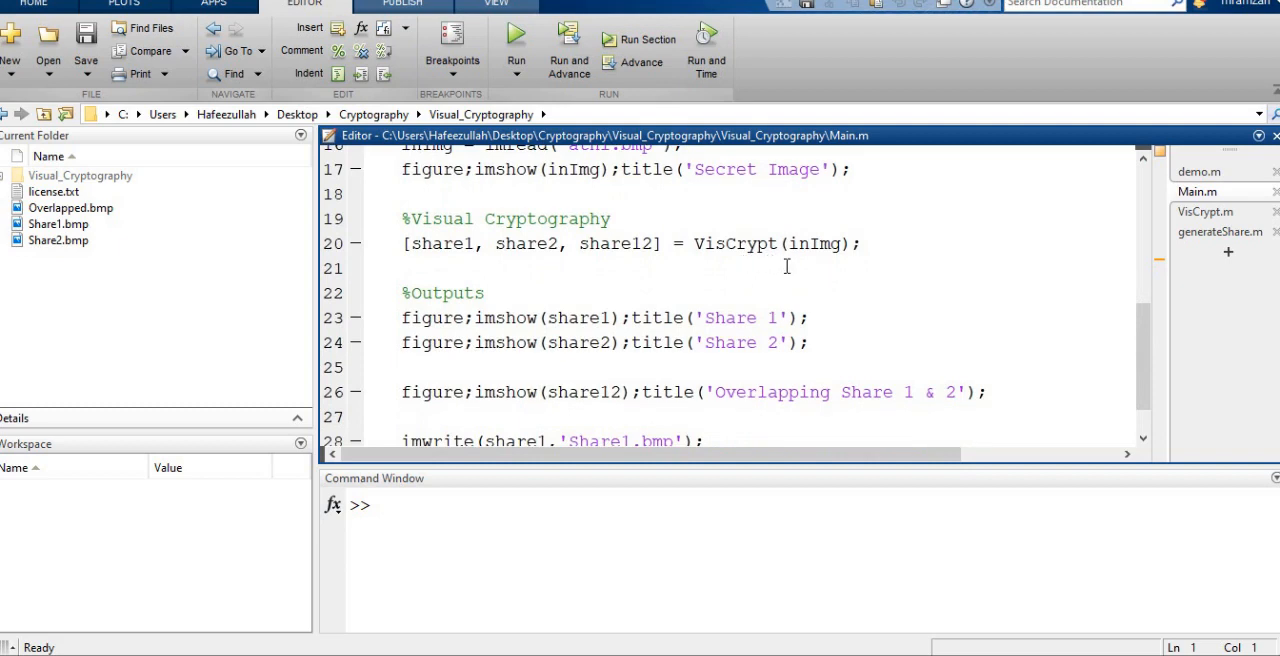
pyautogui.moveTo(537, 250)
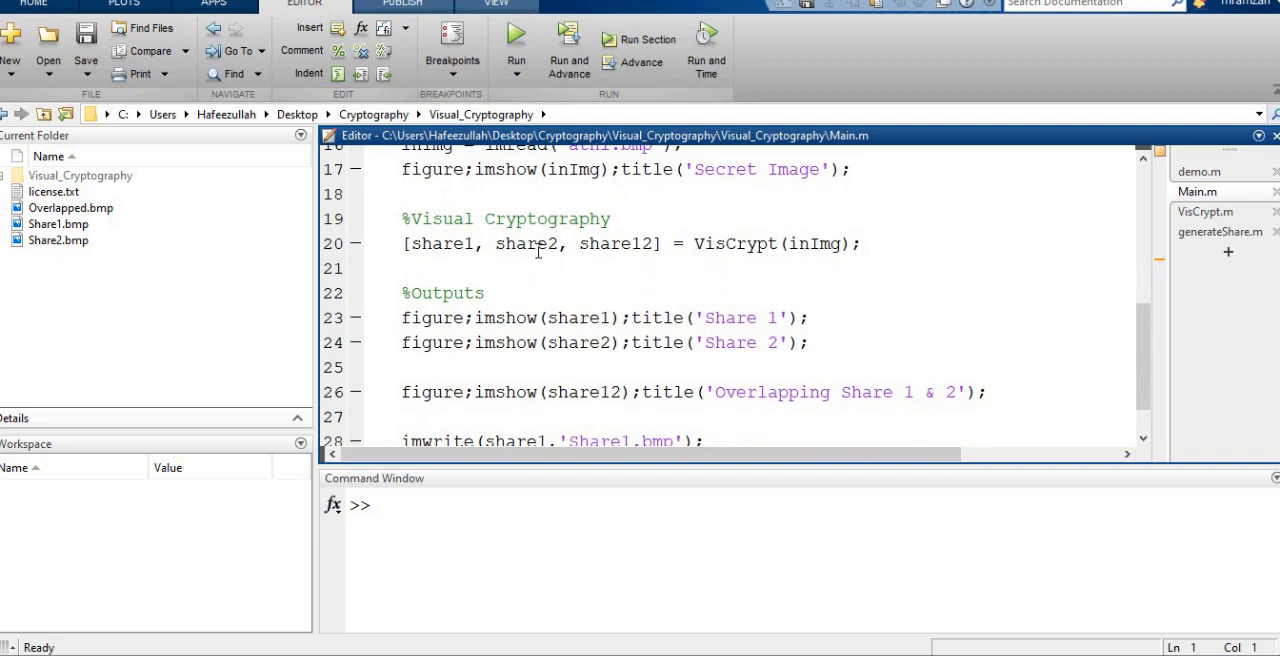
pyautogui.moveTo(620, 255)
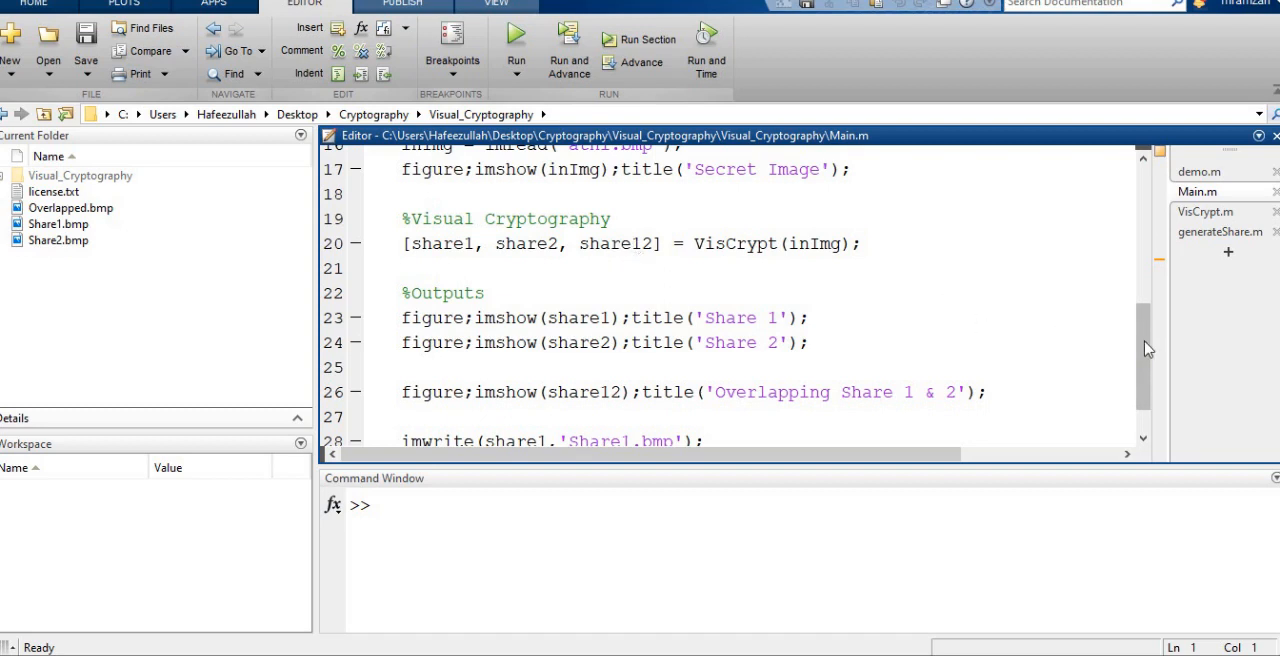
pyautogui.scroll(-3)
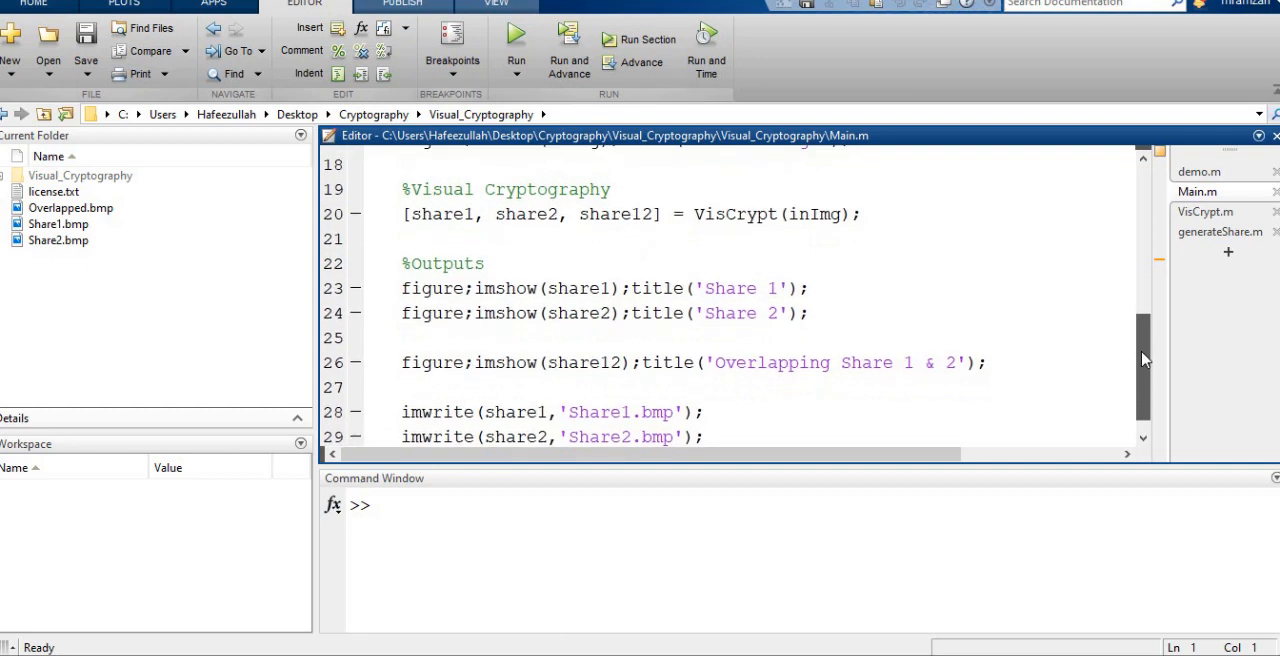
pyautogui.scroll(-3)
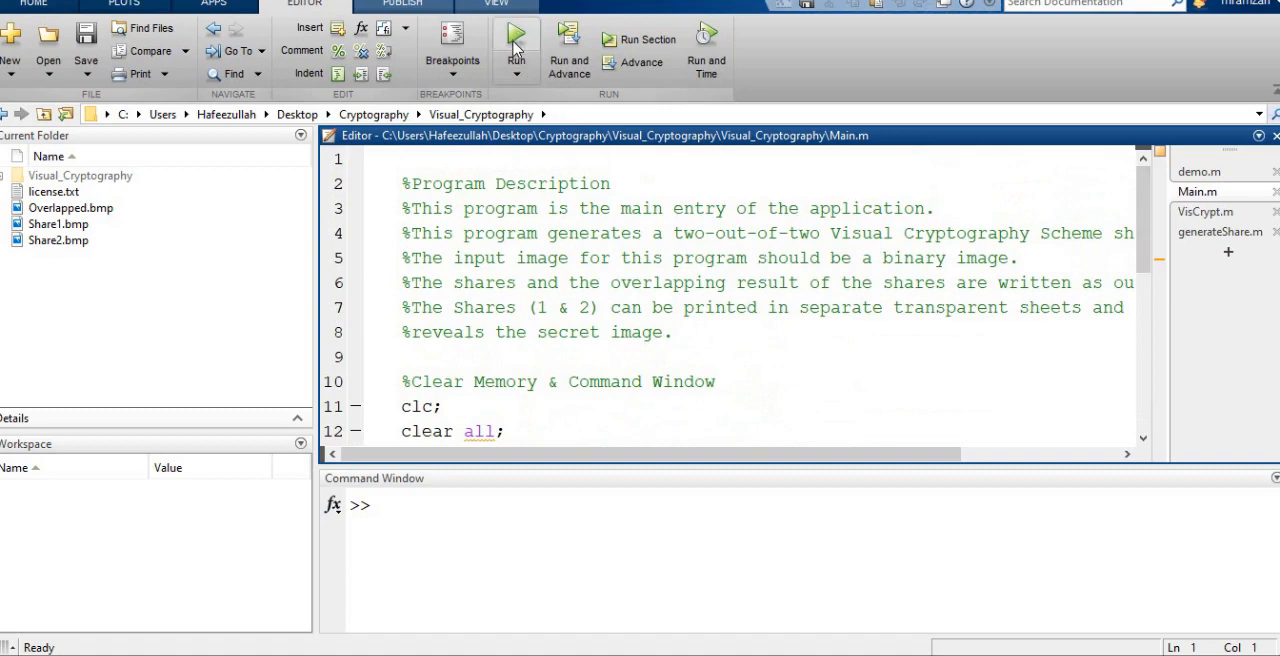
# Run Main.m, adding its folder to the MATLAB path when prompted.
pyautogui.click(516, 35)
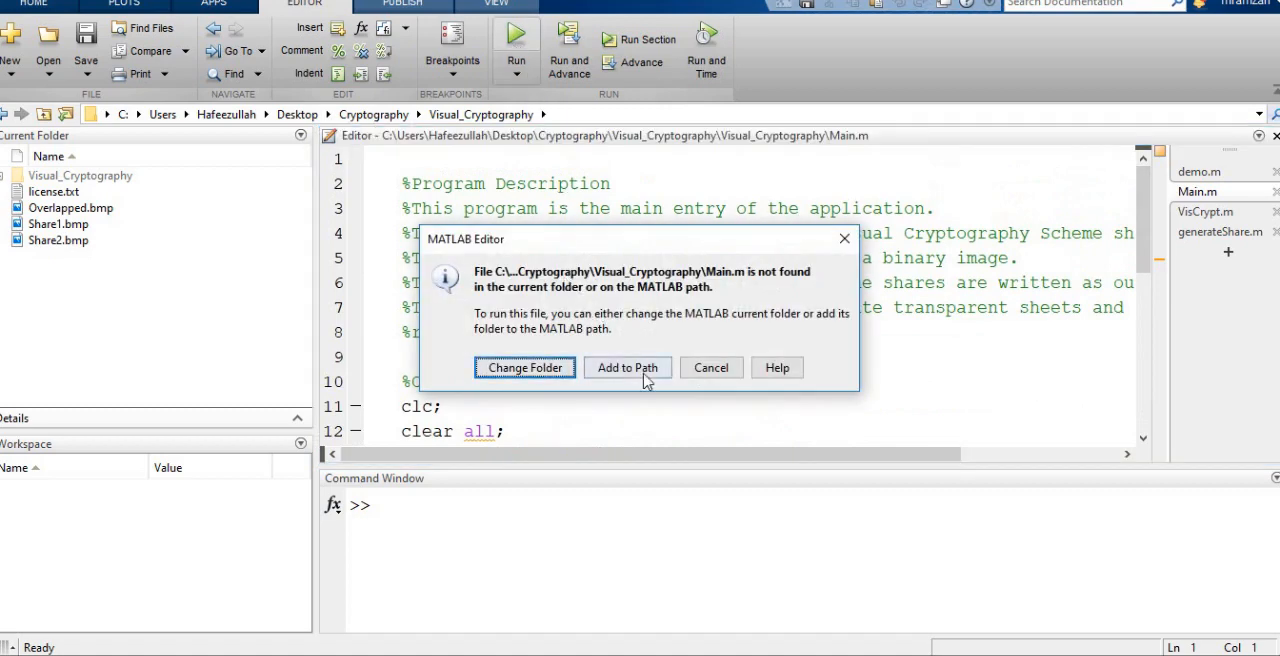
pyautogui.click(627, 367)
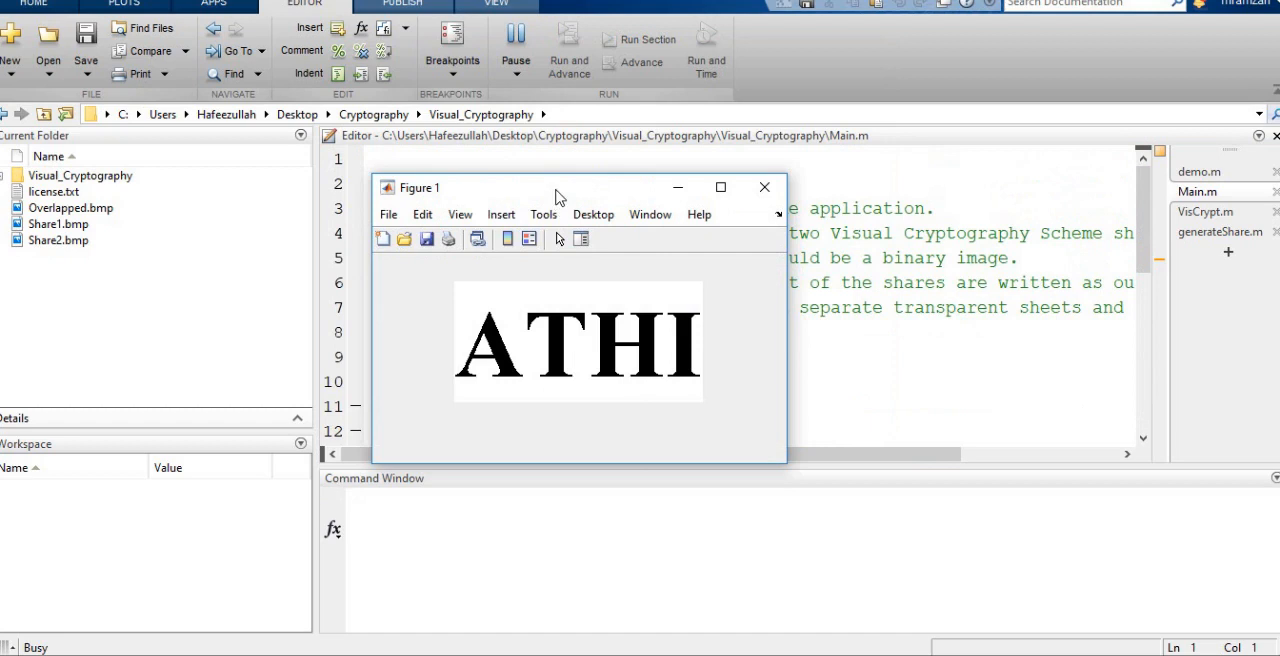
# Spread out the figure windows, then close the Share 2 and Secret Image figures.
pyautogui.moveTo(560, 187); pyautogui.dragTo(200, 40)
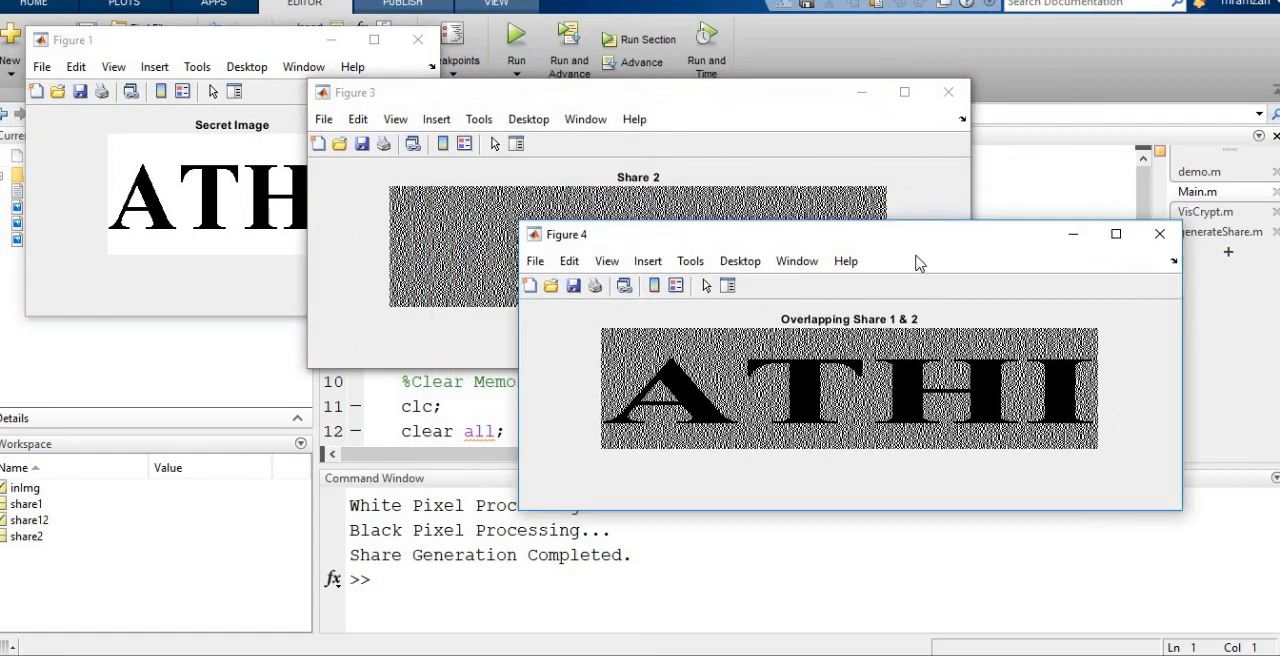
pyautogui.moveTo(850, 234); pyautogui.dragTo(908, 348)
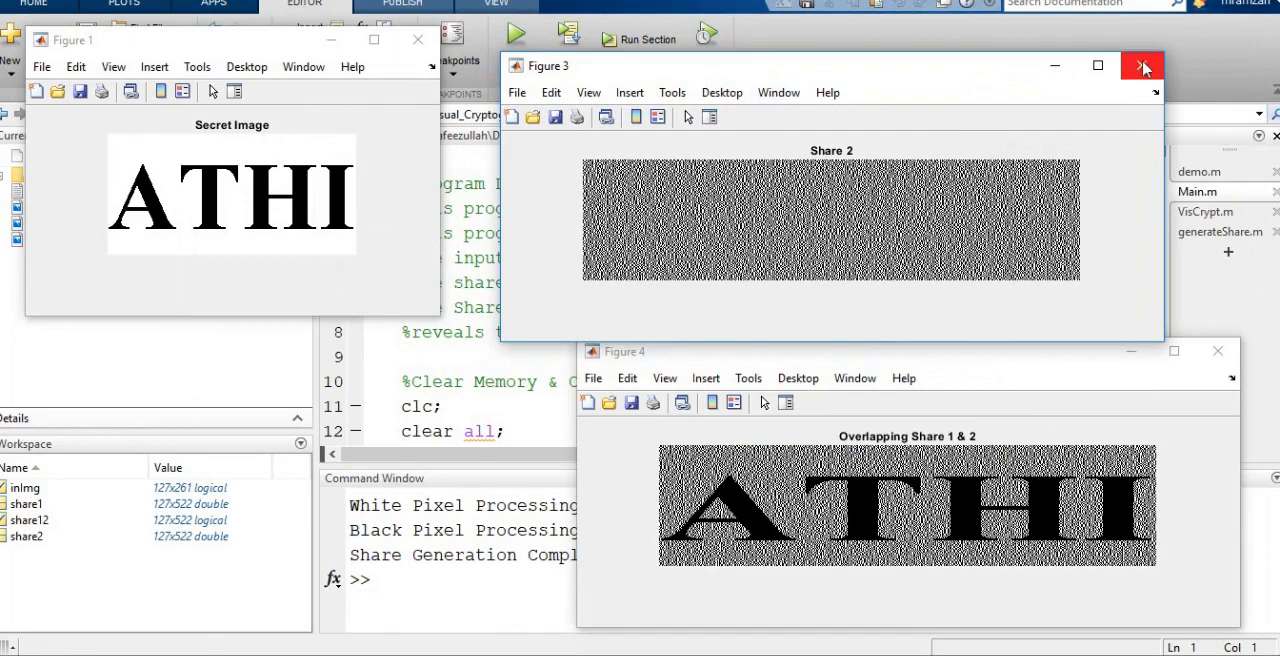
pyautogui.click(1142, 66)
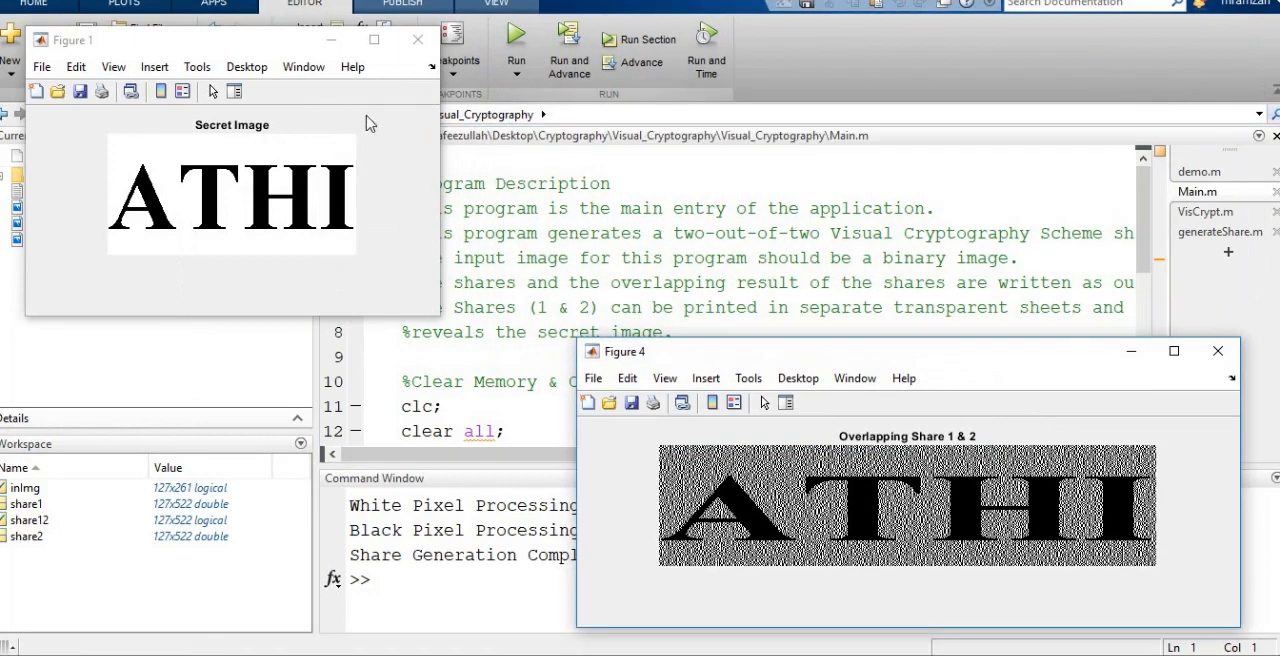
pyautogui.click(417, 39)
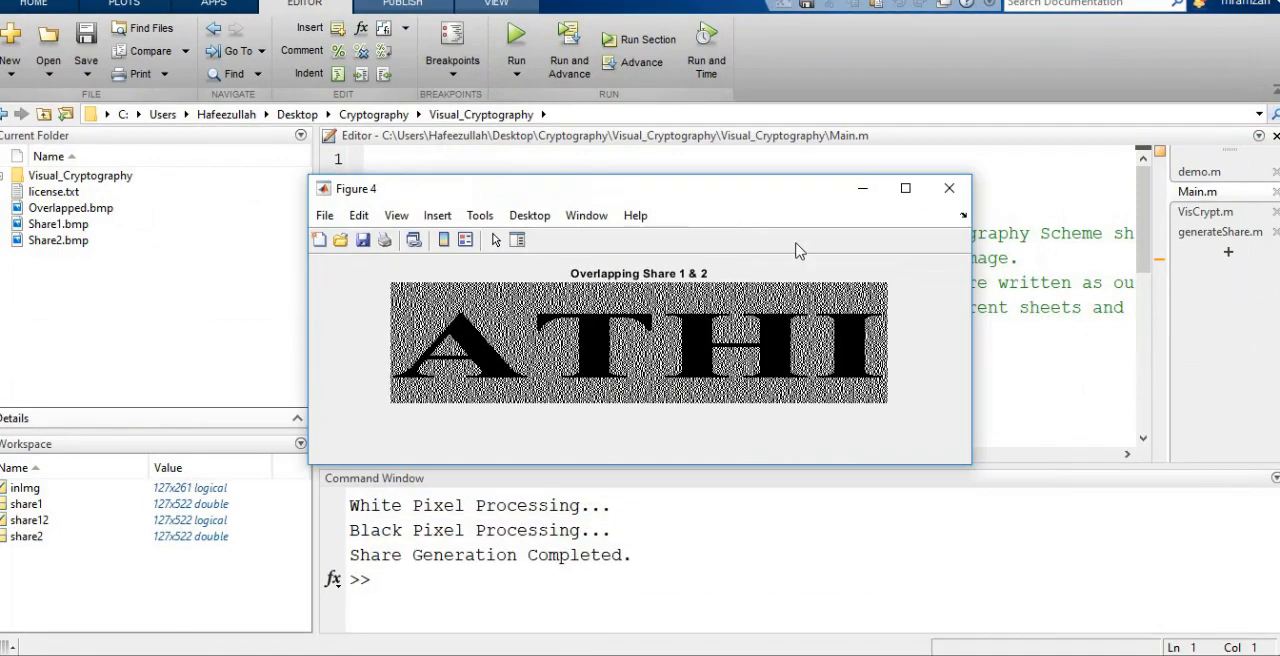
pyautogui.moveTo(658, 287)
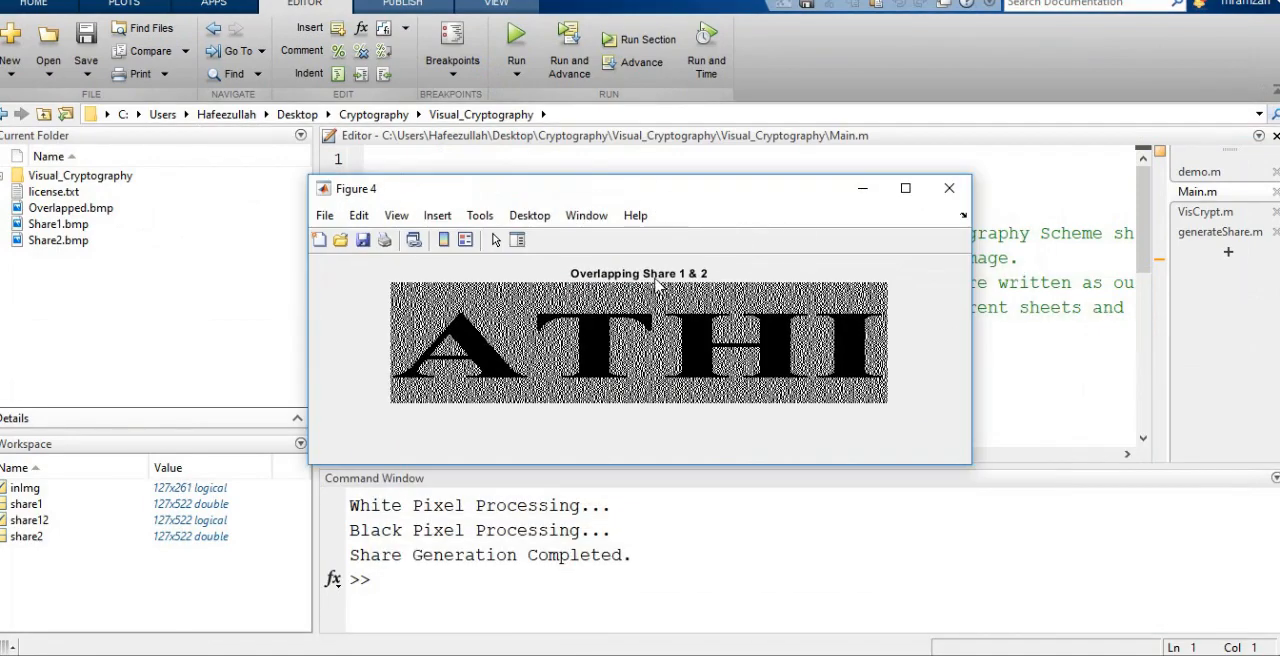